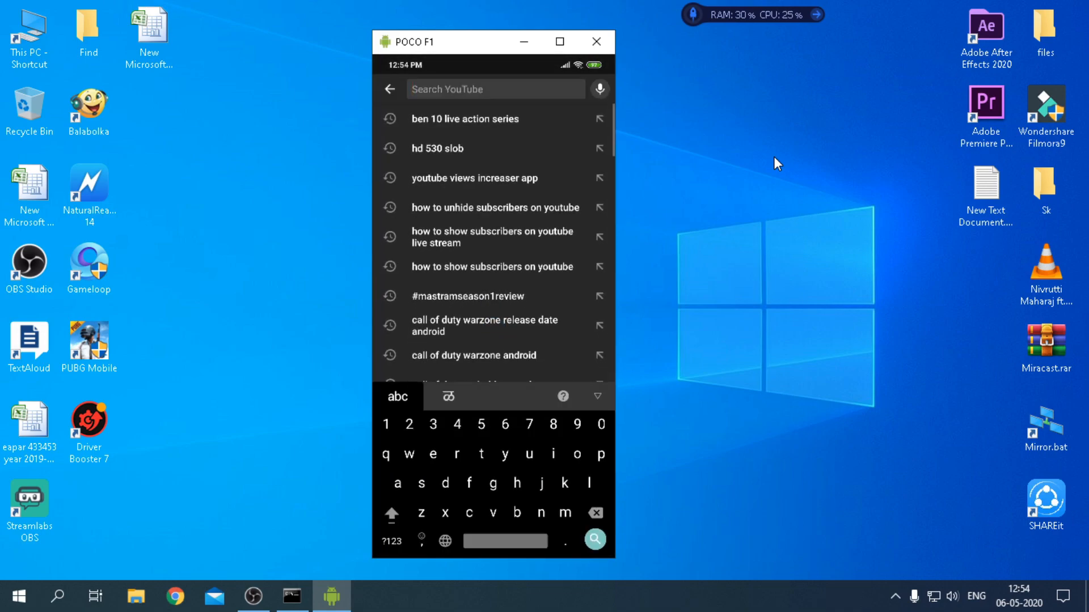
Step: Search YouTube for 'ncs' on the mirrored phone and scroll through the results
text(ncs)
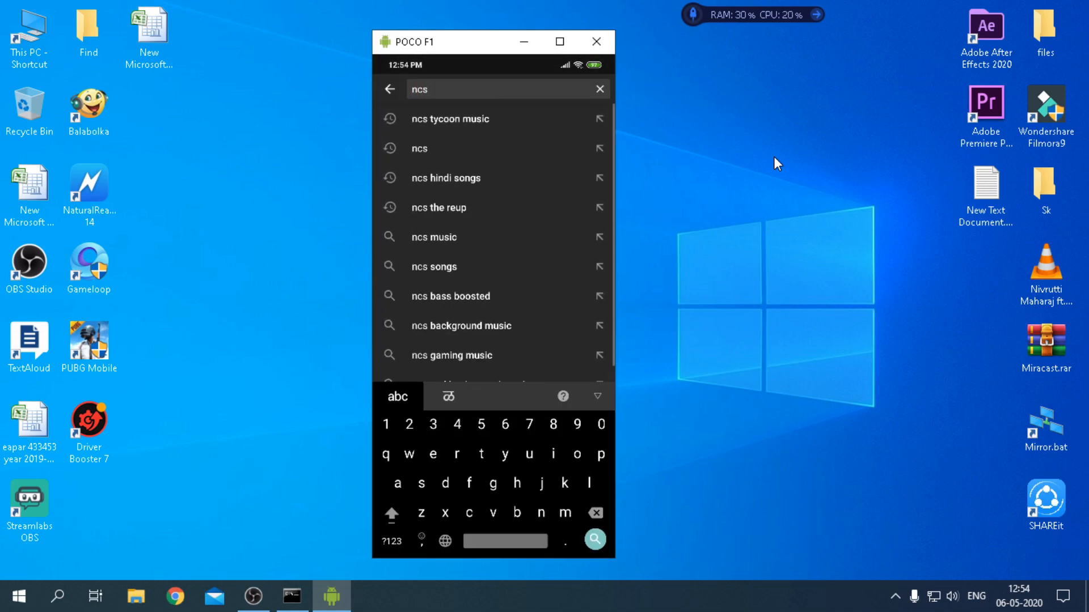
click(594, 539)
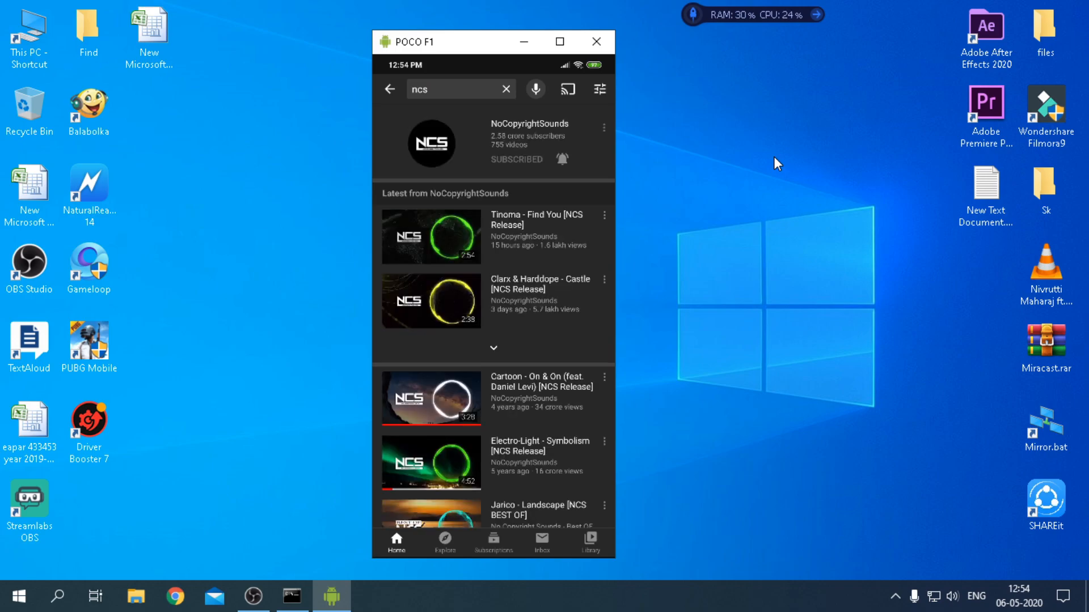
scroll(down, 3)
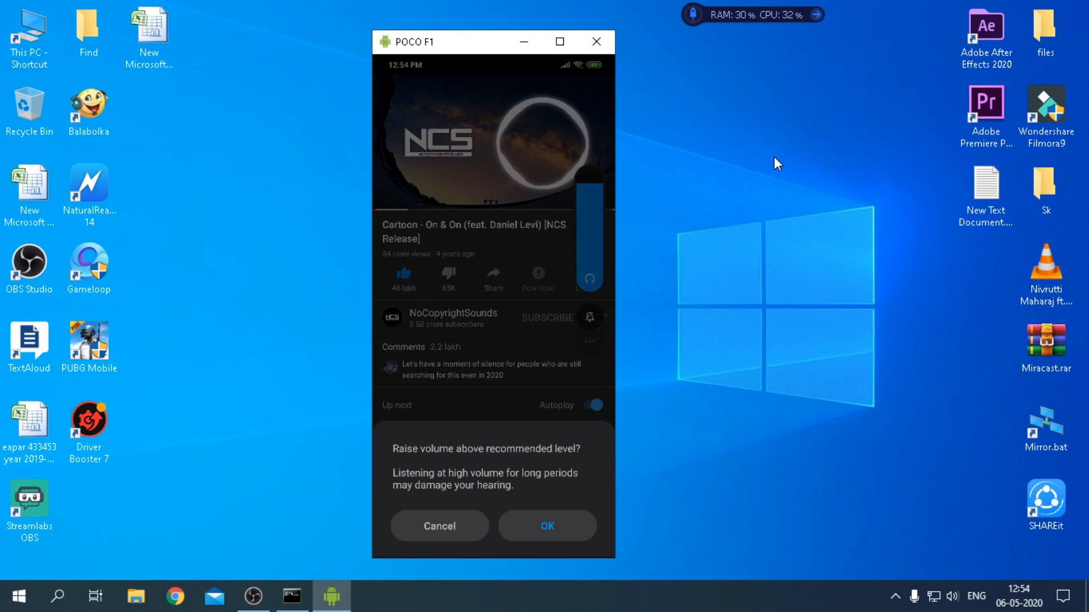
Step: Dismiss the high-volume warning and resume the Cartoon - On & On video
click(546, 525)
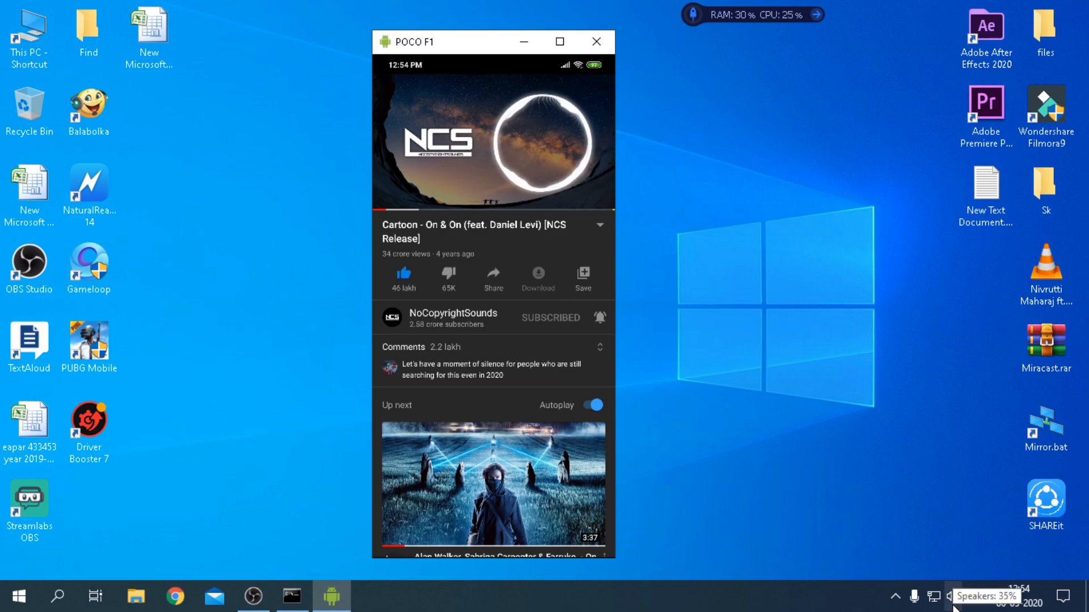
click(493, 139)
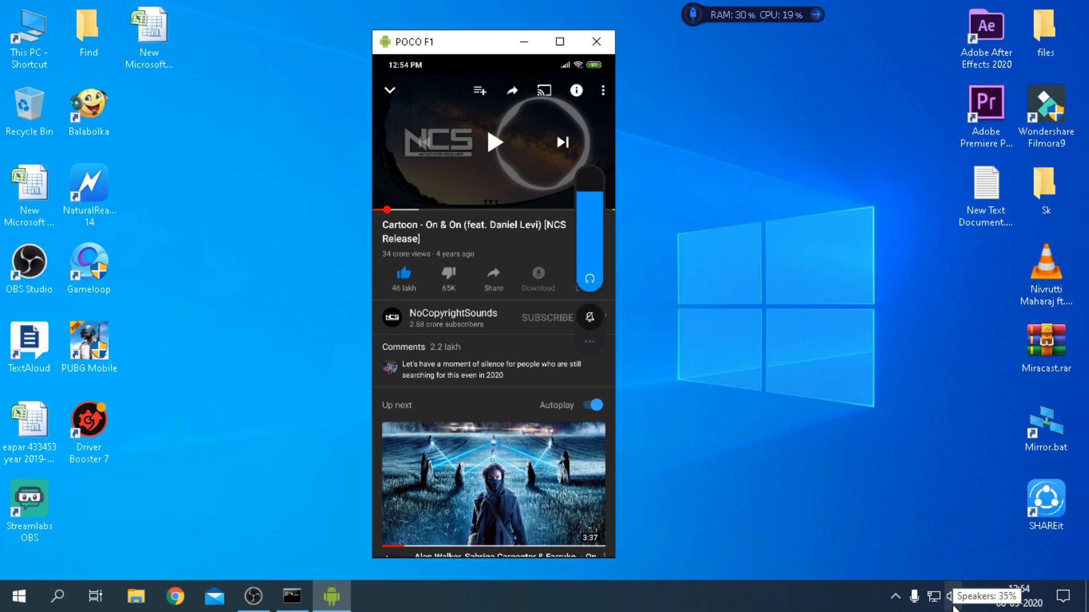
click(495, 142)
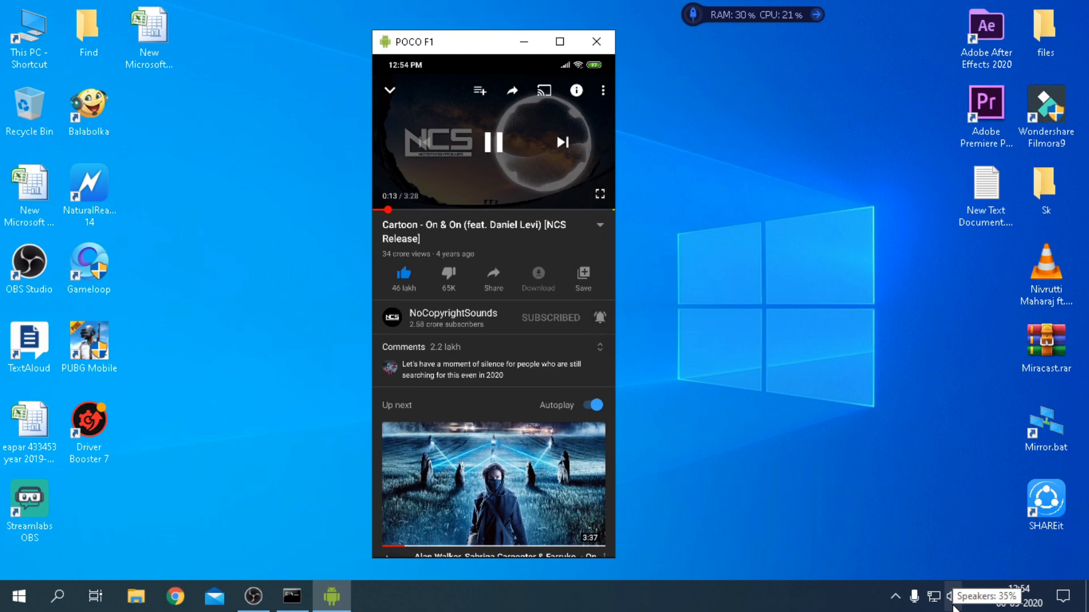
Step: Raise the PC speaker volume from 35 to 65
click(951, 596)
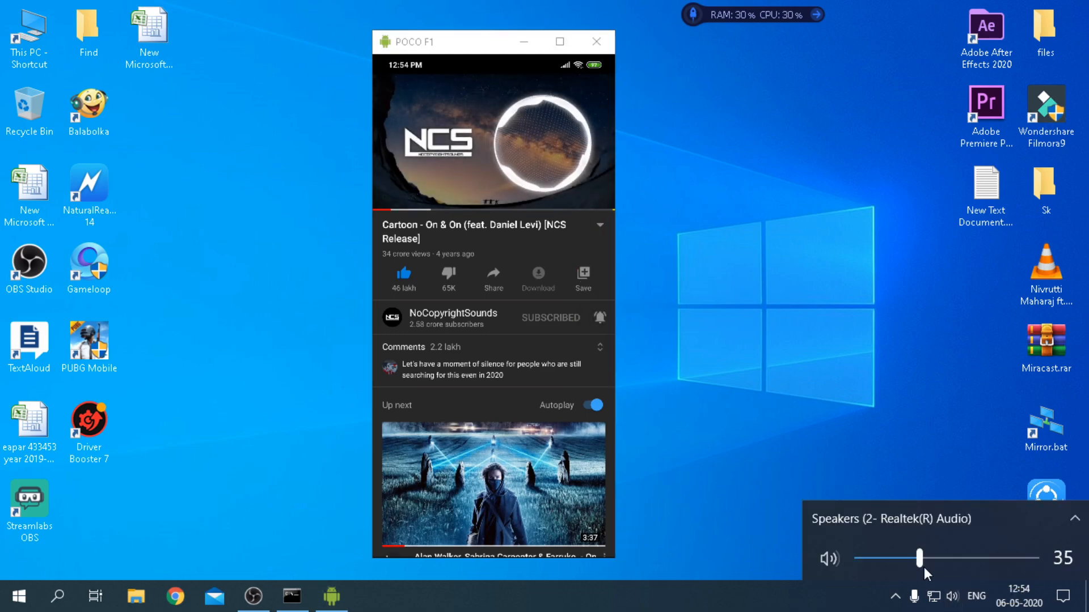
drag(919, 558, 971, 557)
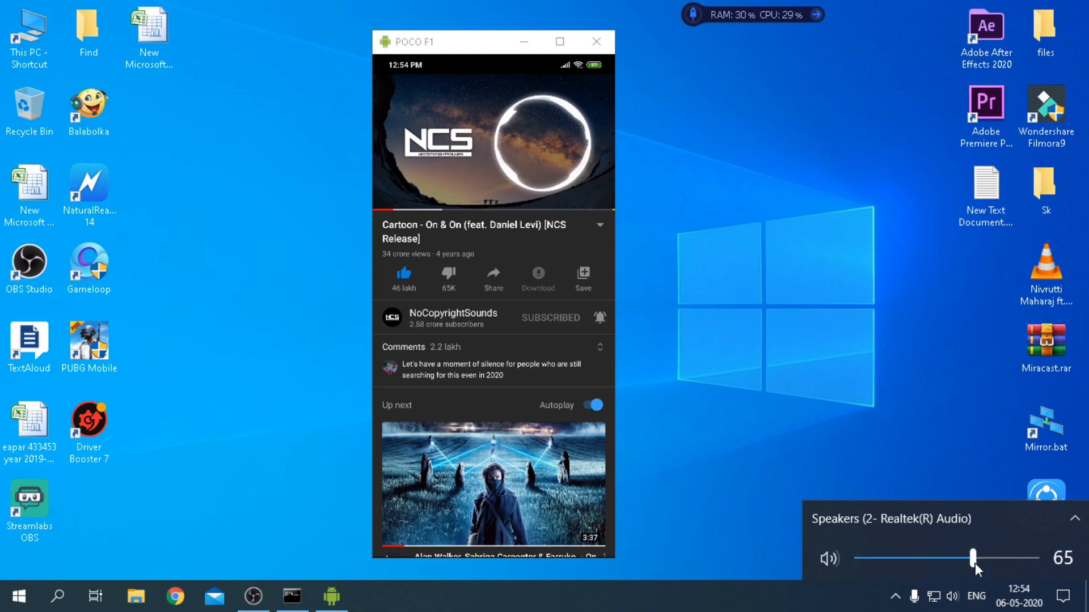
drag(972, 558, 1031, 558)
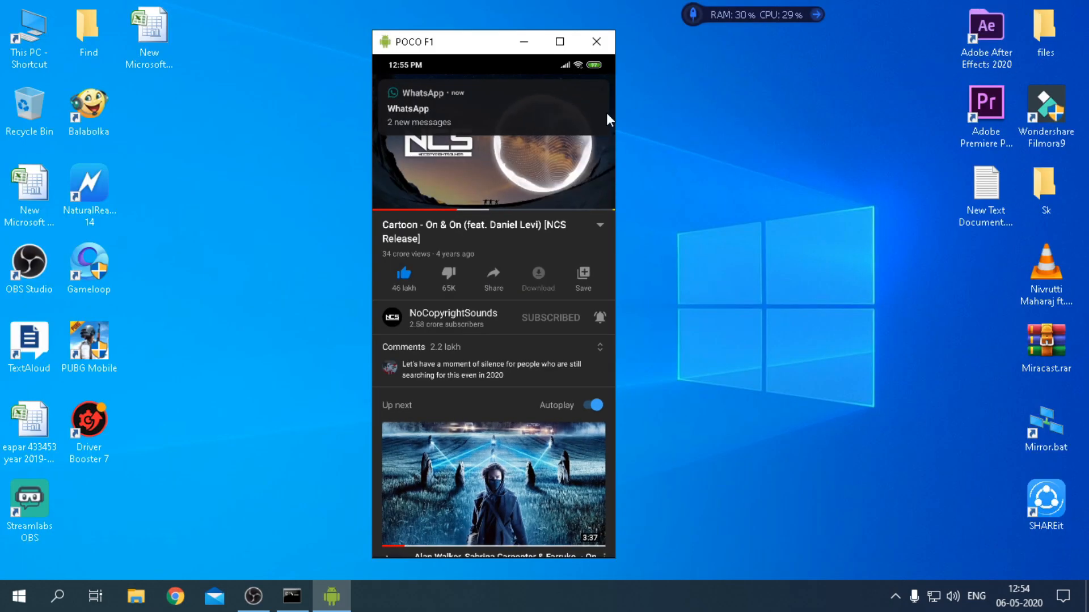
mouse_move(701, 158)
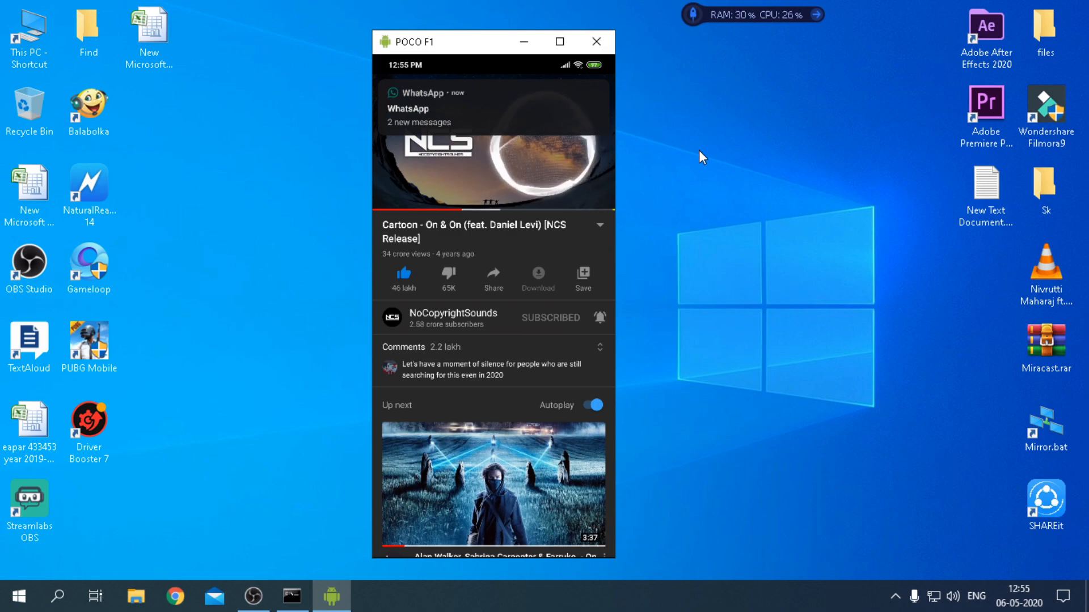
Step: Scroll the ncs results and play Warriyo - Mortals (feat. Laura Brehm)
scroll(down, 3)
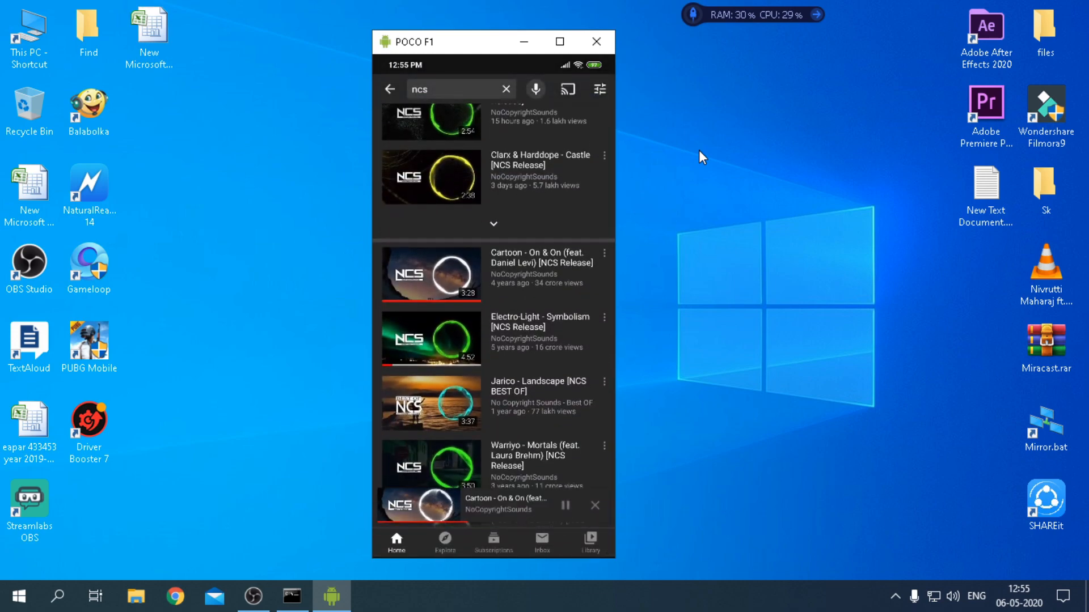
scroll(down, 3)
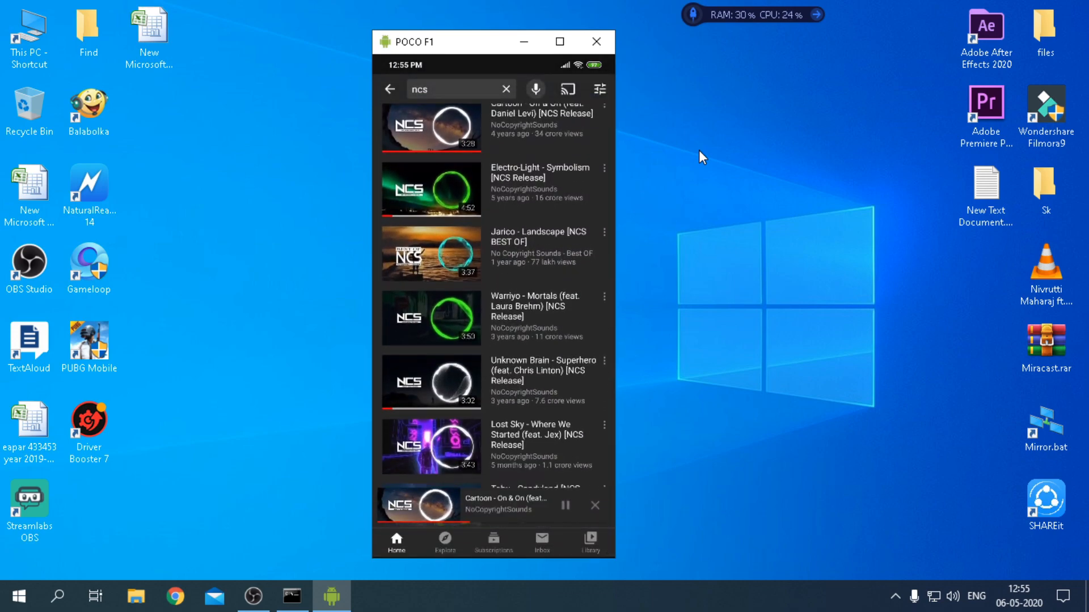
click(430, 318)
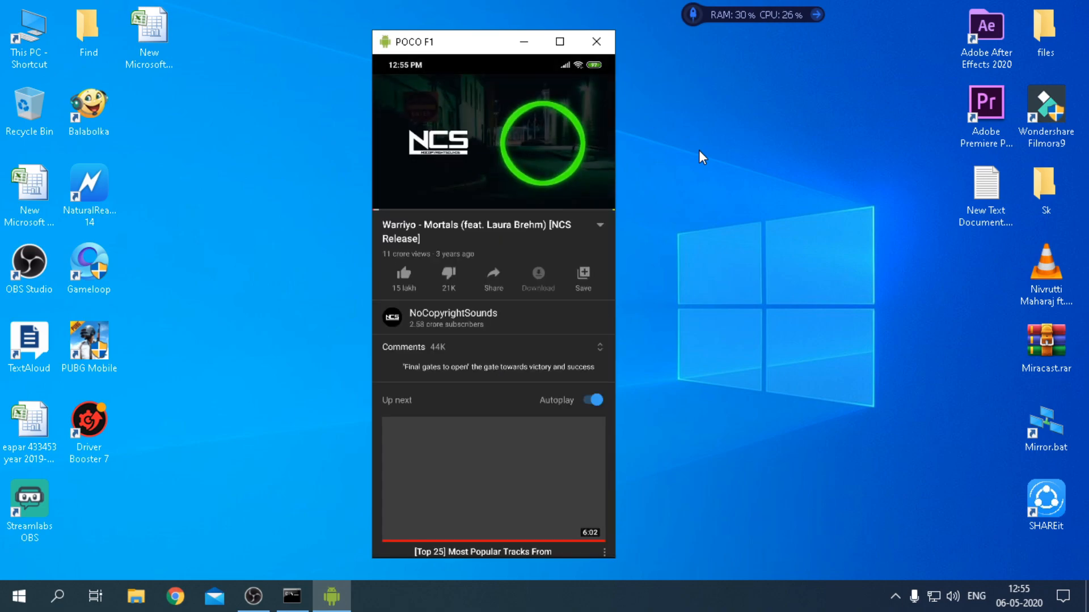
click(493, 142)
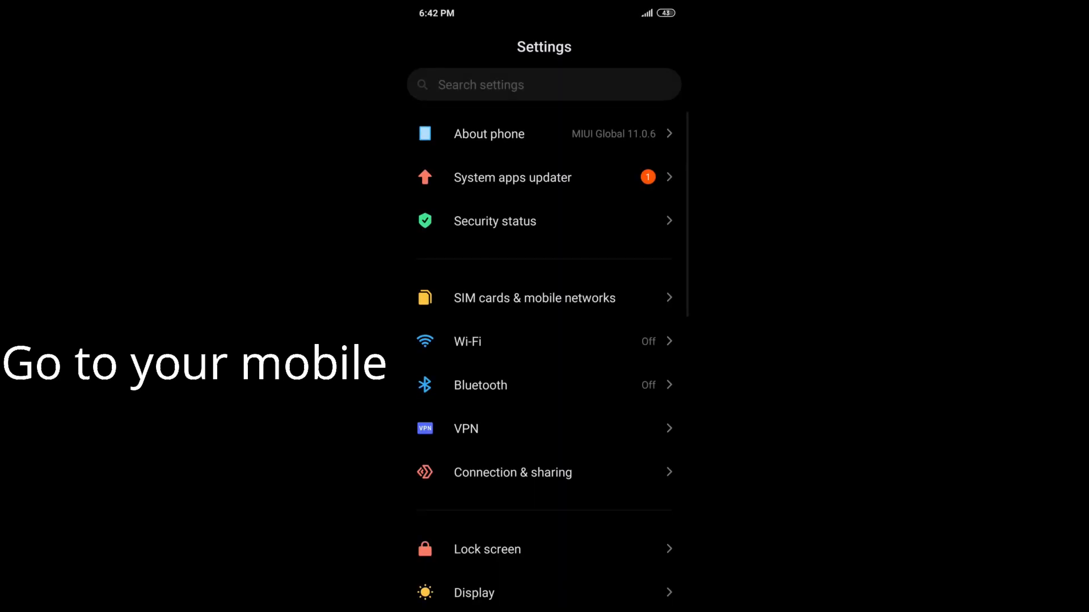
Step: Tap MIUI version in About phone until 'You are now a developer!', then go back
click(489, 133)
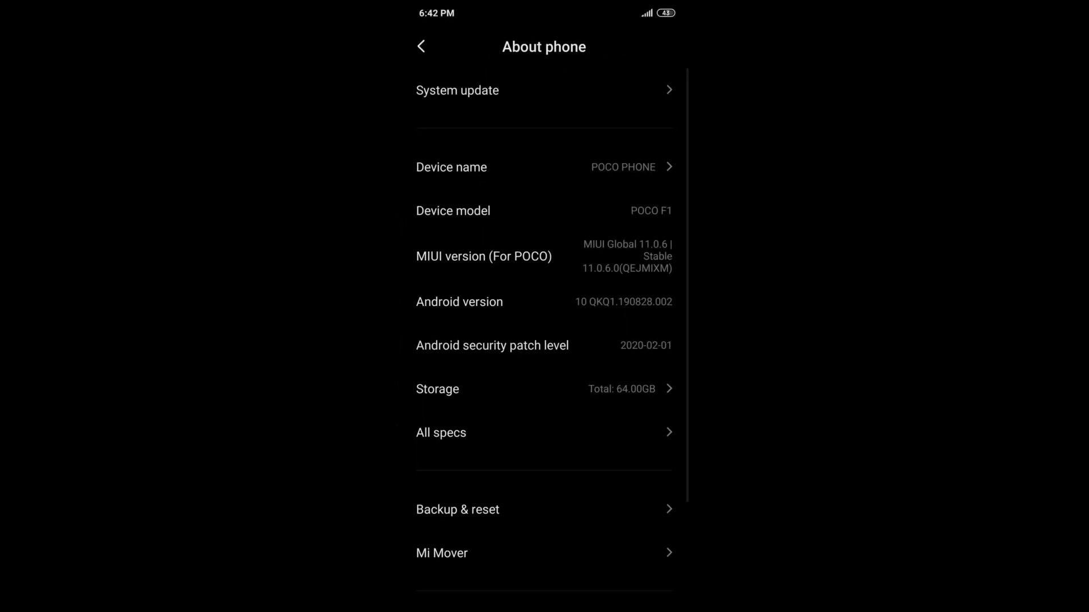
scroll(down, 3)
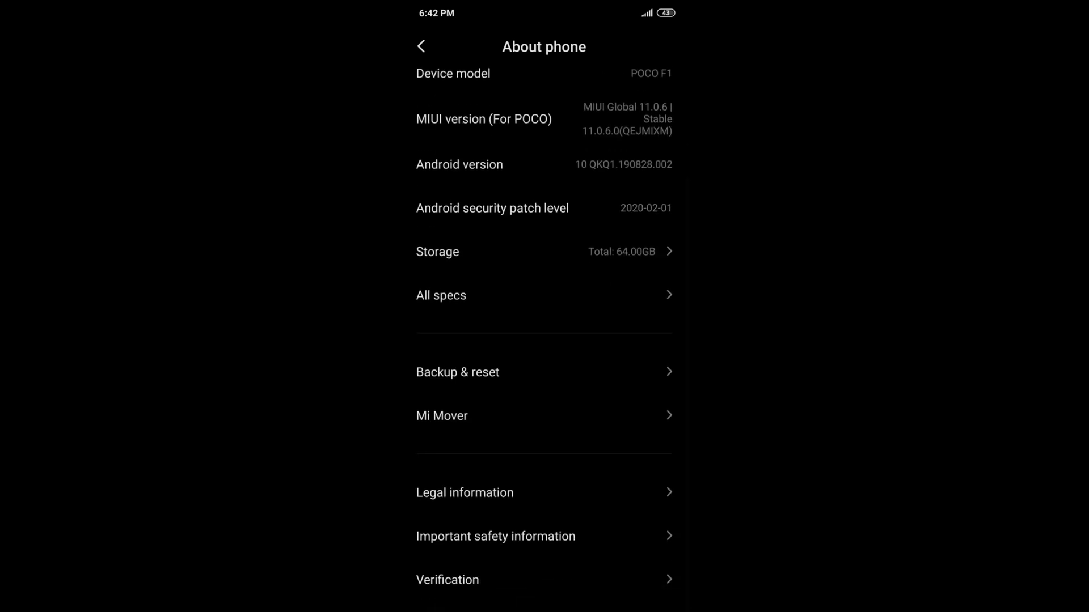
scroll(down, 3)
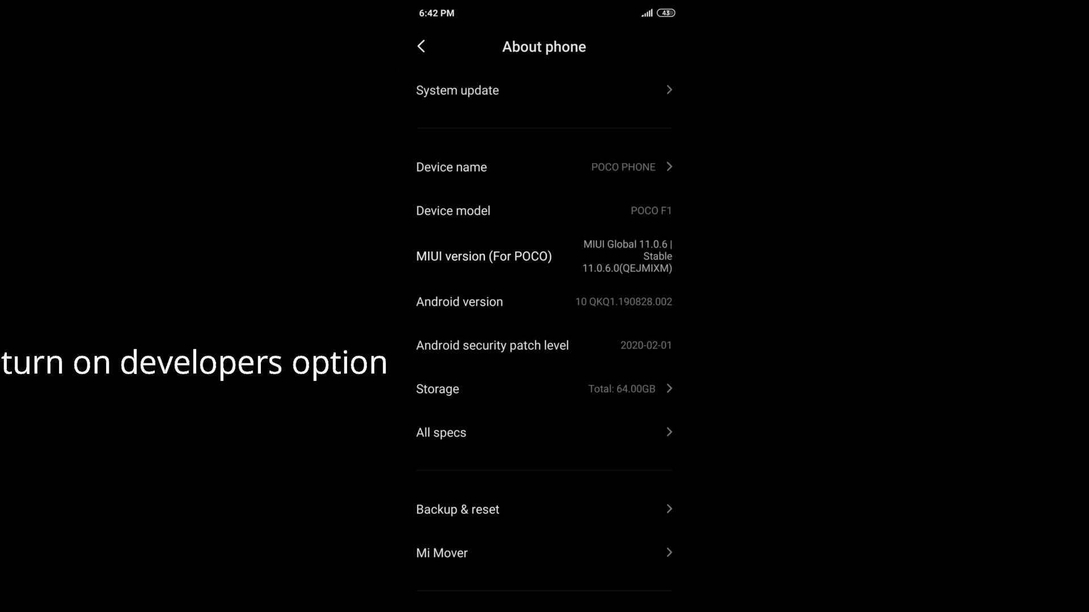
click(483, 256)
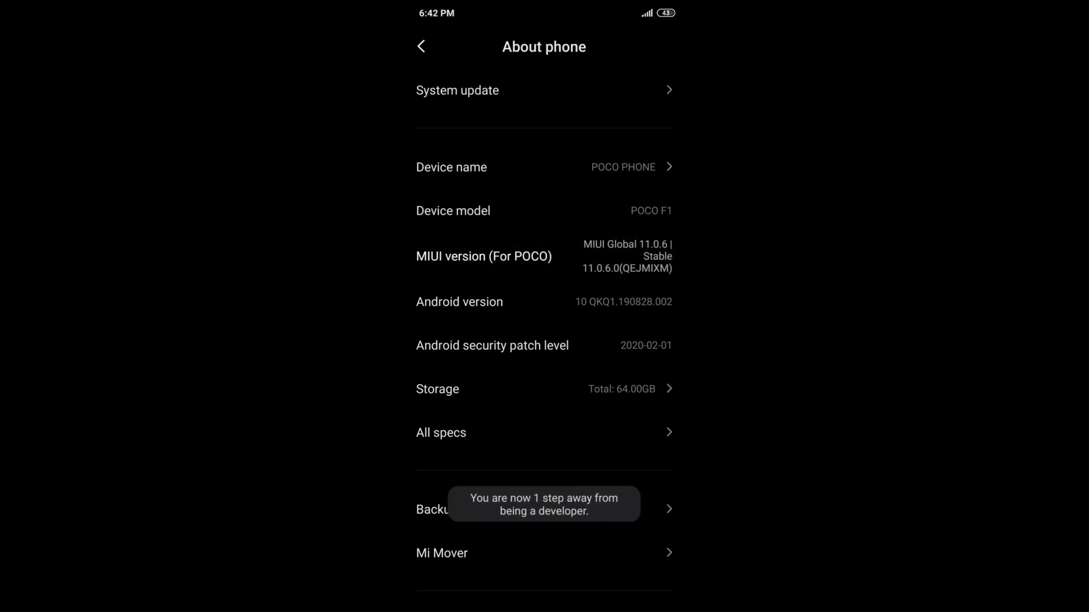
click(484, 256)
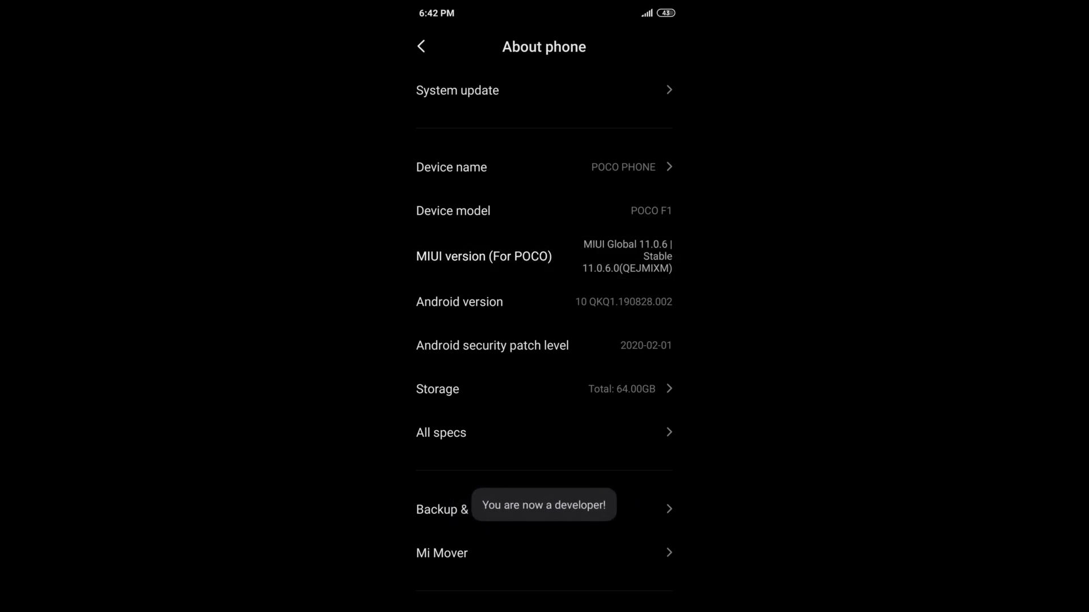
click(421, 46)
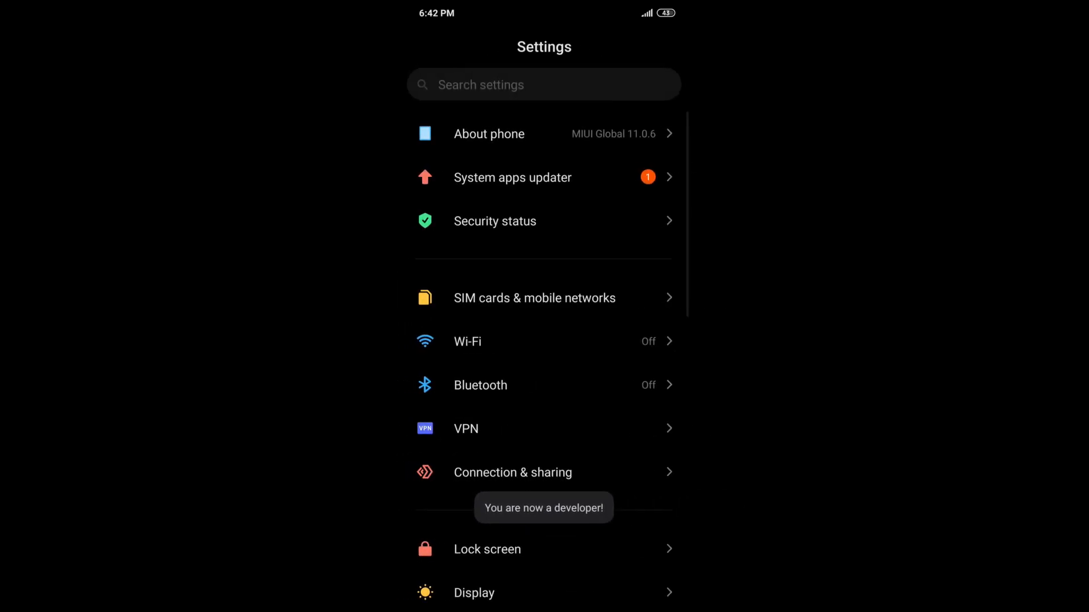
Step: Open Developer options through Additional settings in Android Settings
click(528, 84)
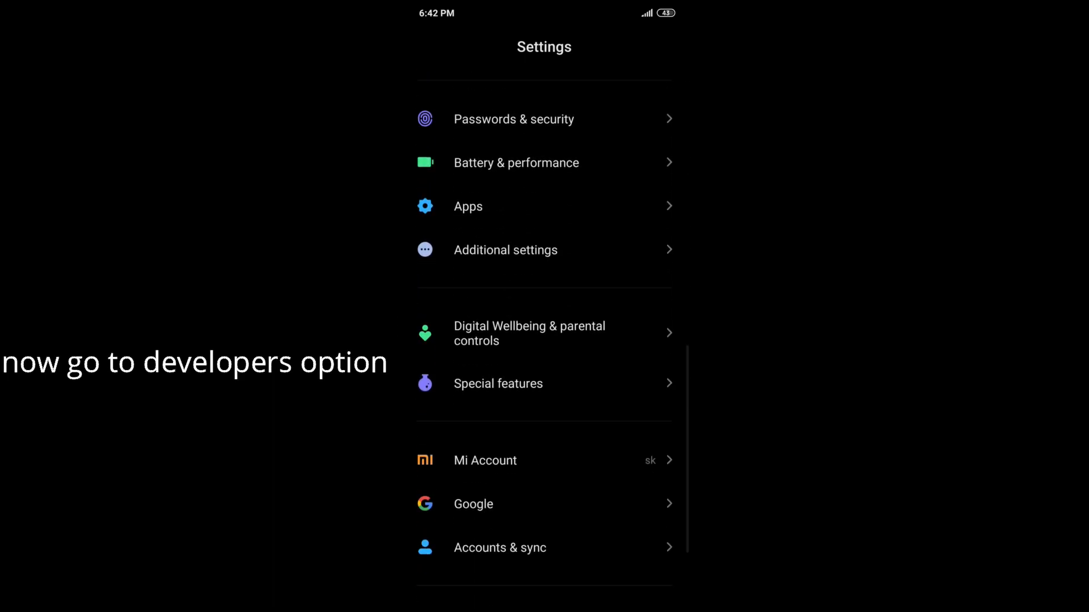
scroll(down, 3)
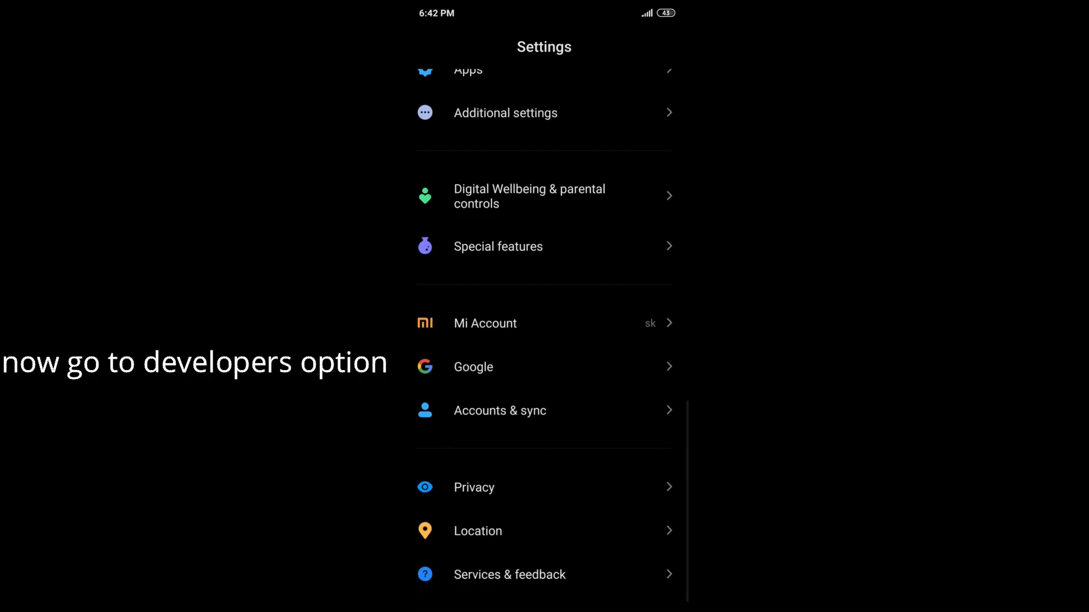
click(504, 112)
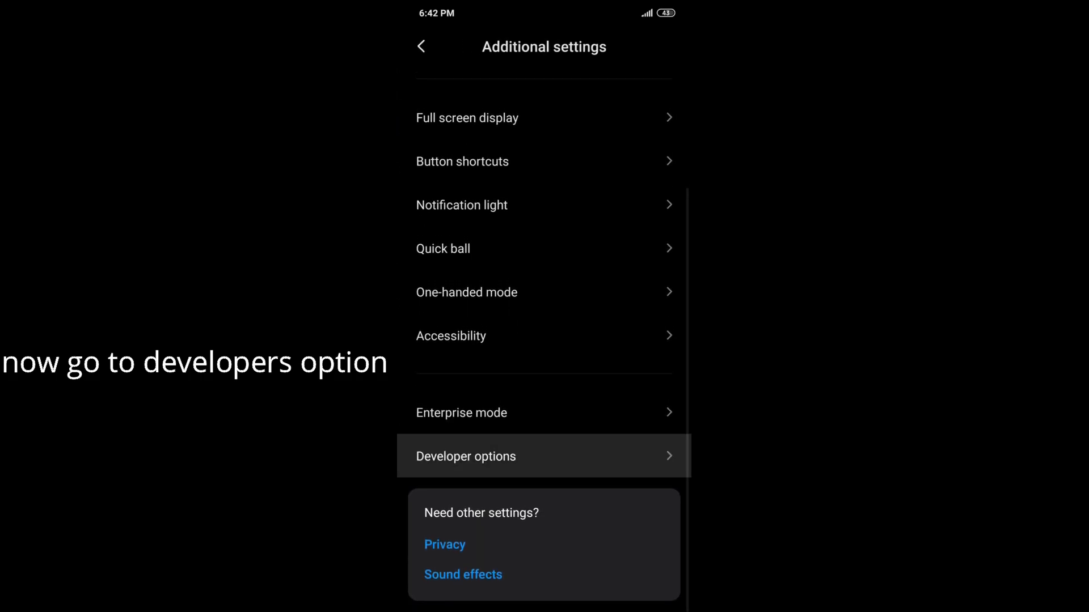
click(466, 456)
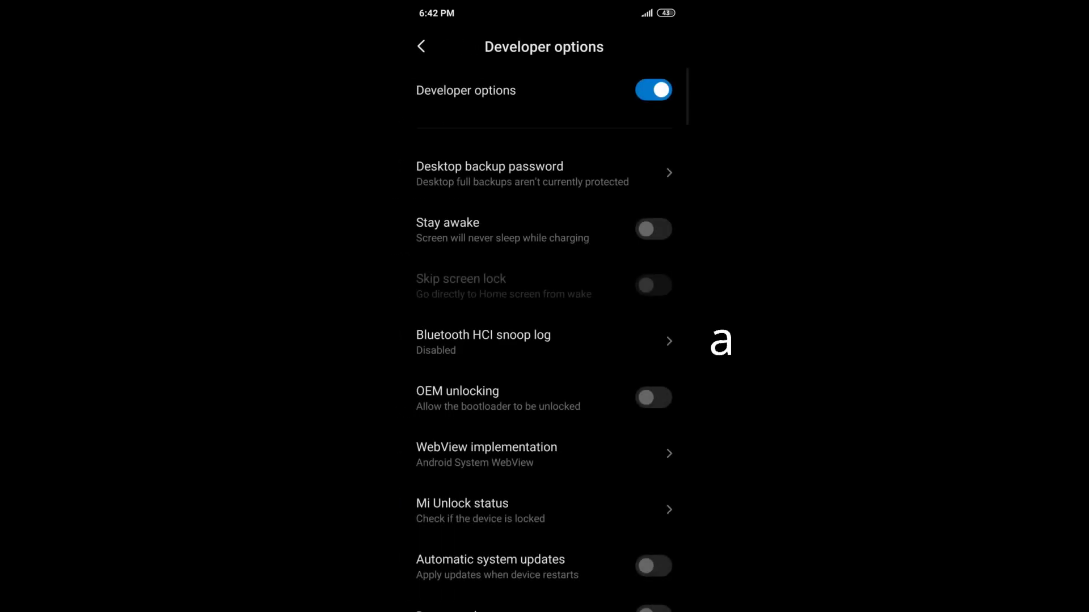
Step: Scroll to the Debugging section and switch on USB debugging
scroll(down, 3)
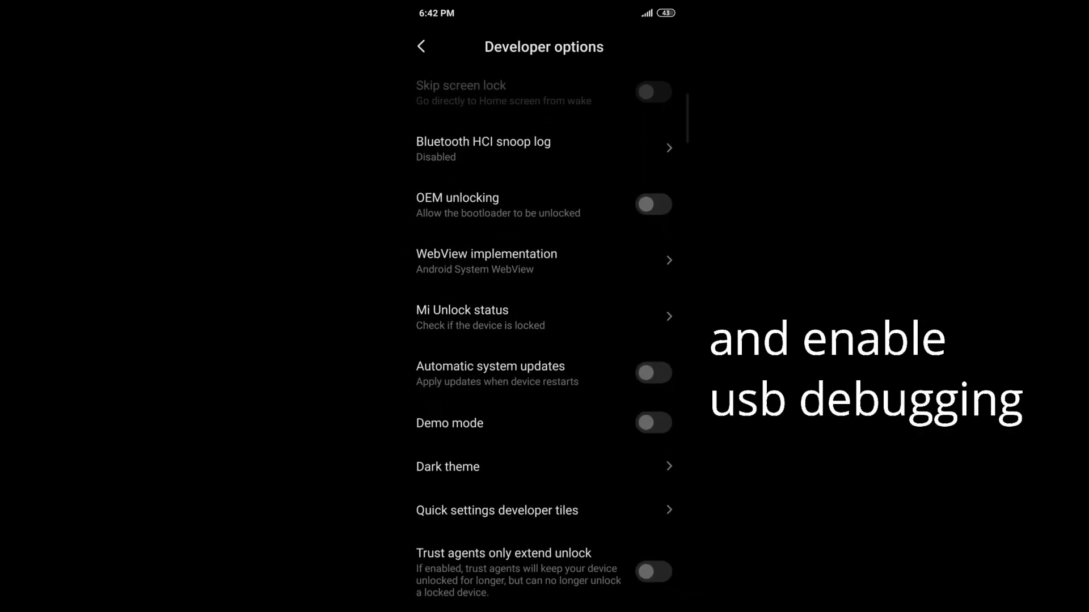
scroll(down, 3)
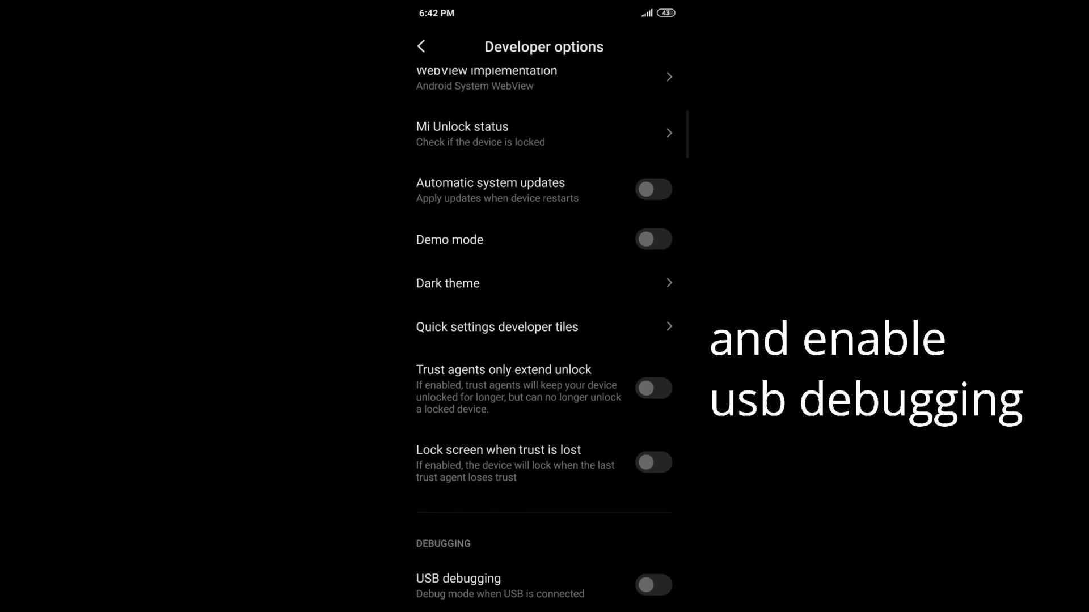
scroll(down, 3)
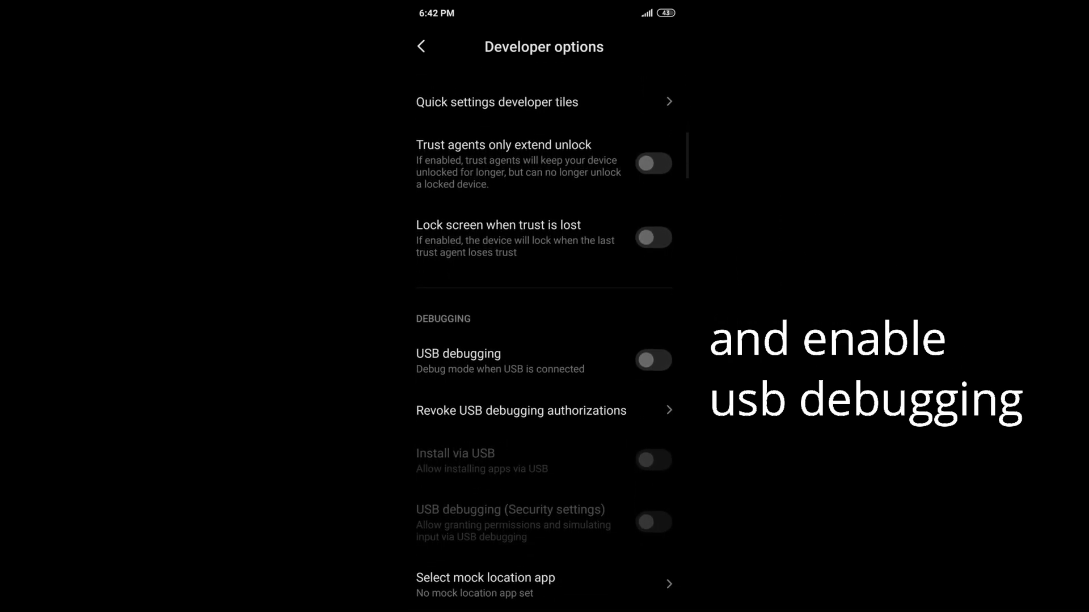
scroll(down, 3)
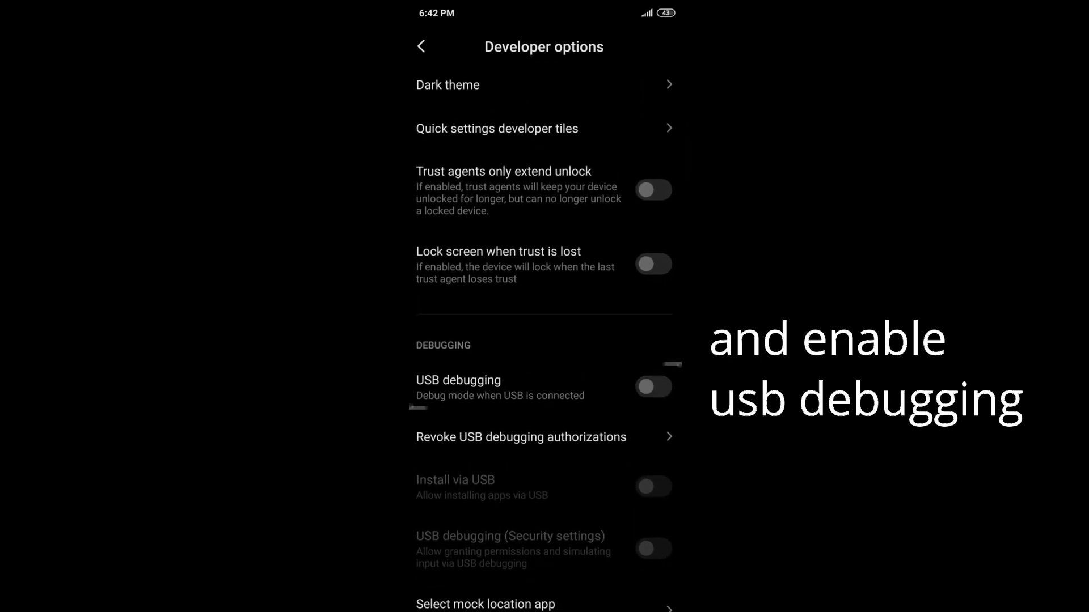
click(544, 387)
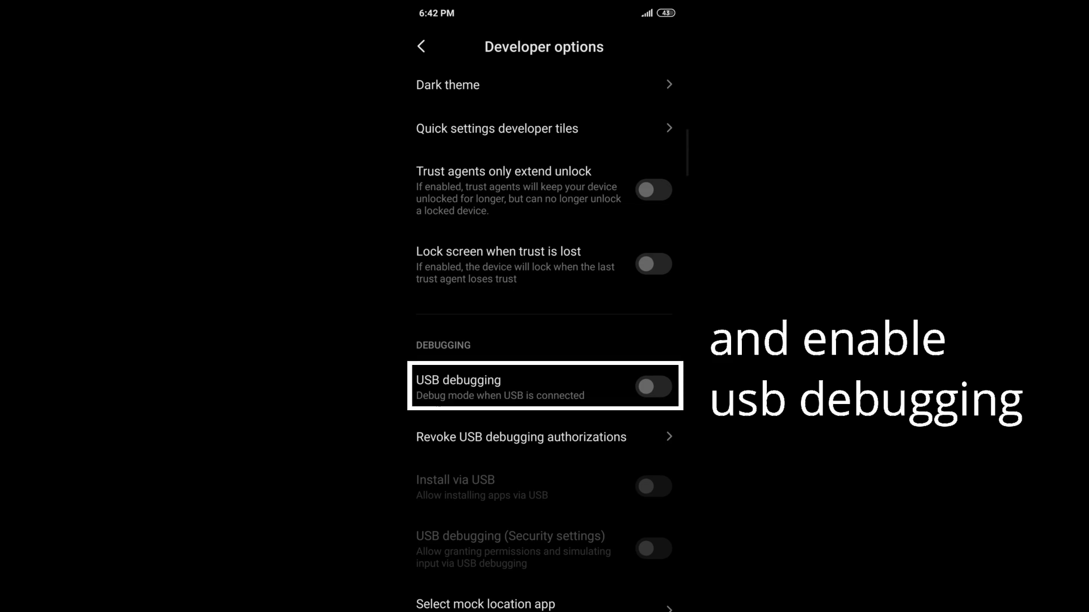
click(653, 386)
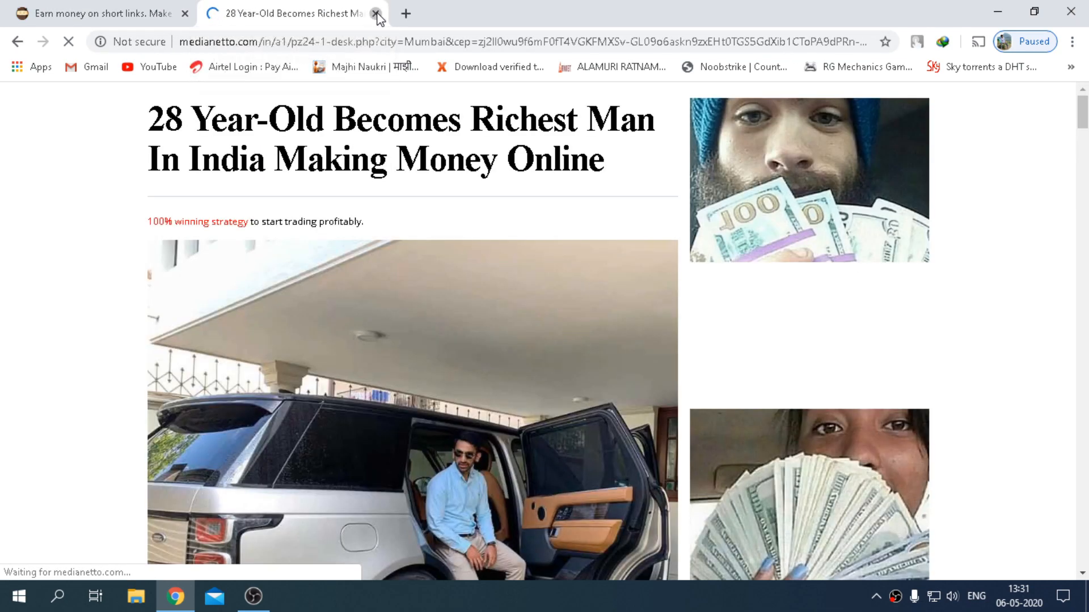
Step: Close the advertisement tab in Chrome
click(375, 13)
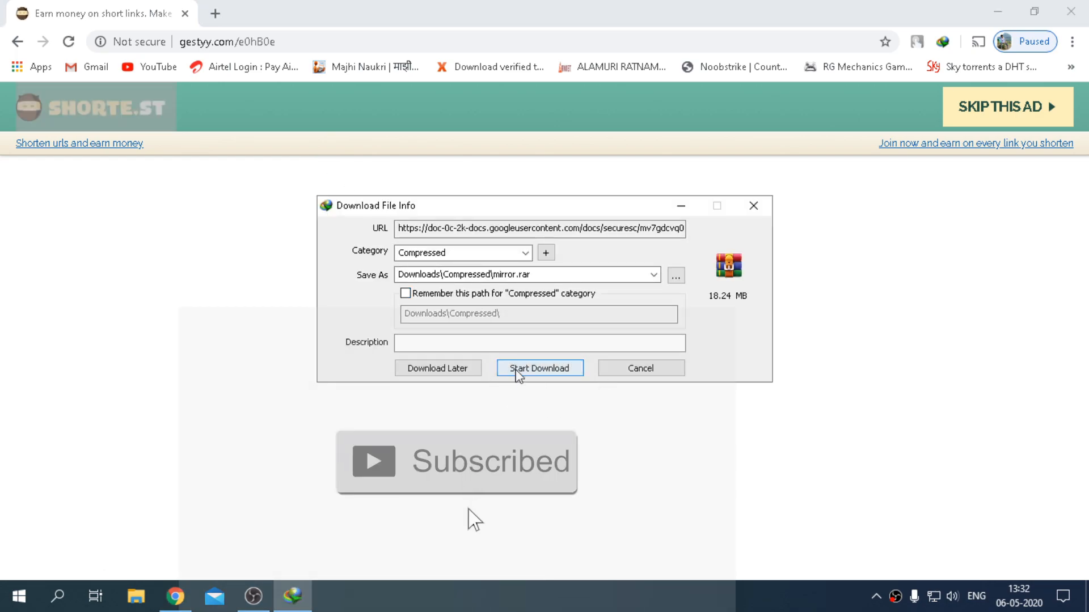
Step: Download mirror.rar (18.24 MB) with IDM and open its Compressed folder
click(539, 368)
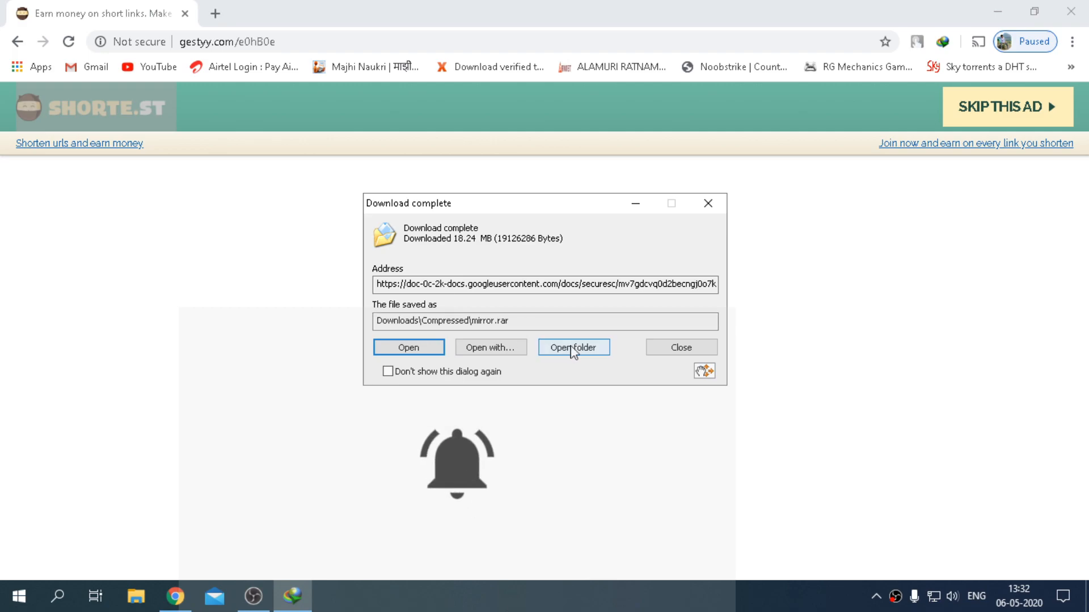
drag(408, 203, 541, 152)
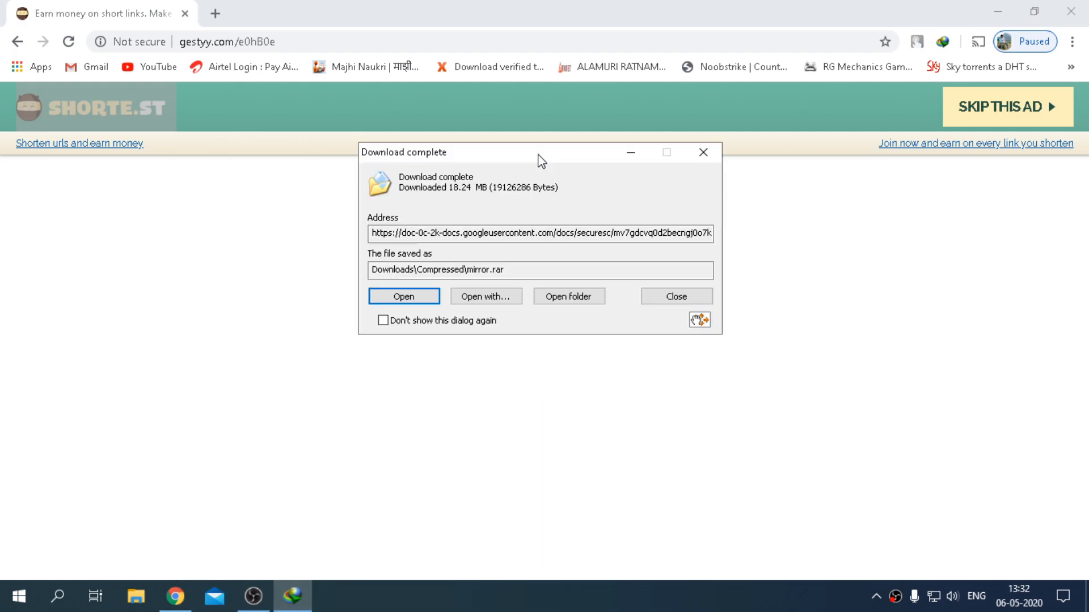
click(568, 296)
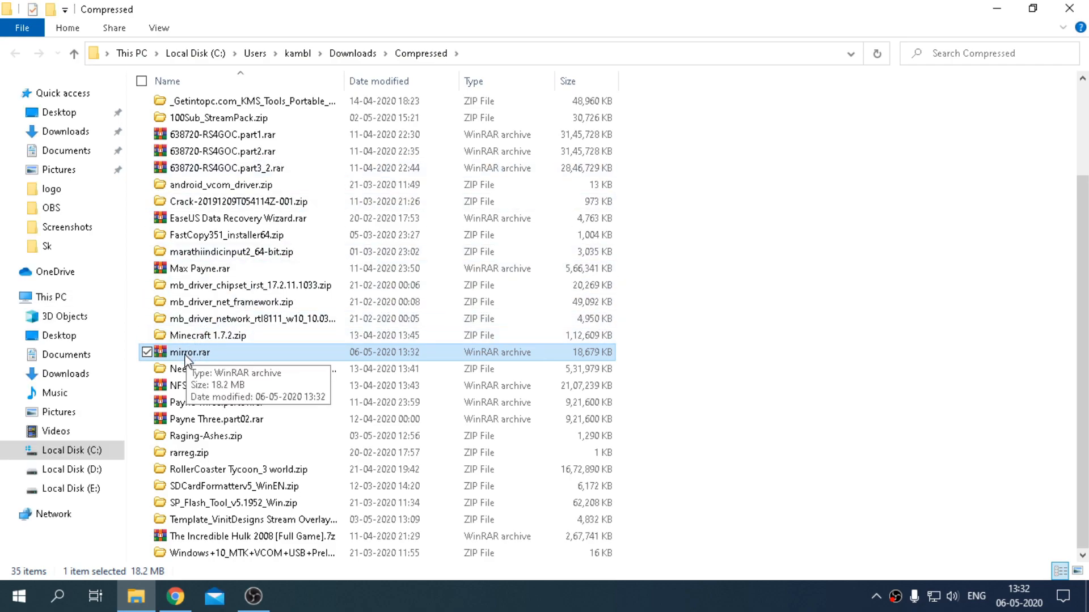
Step: Extract mirror.rar to a mirror folder, open it, and right-click the inner mirror folder
right_click(199, 352)
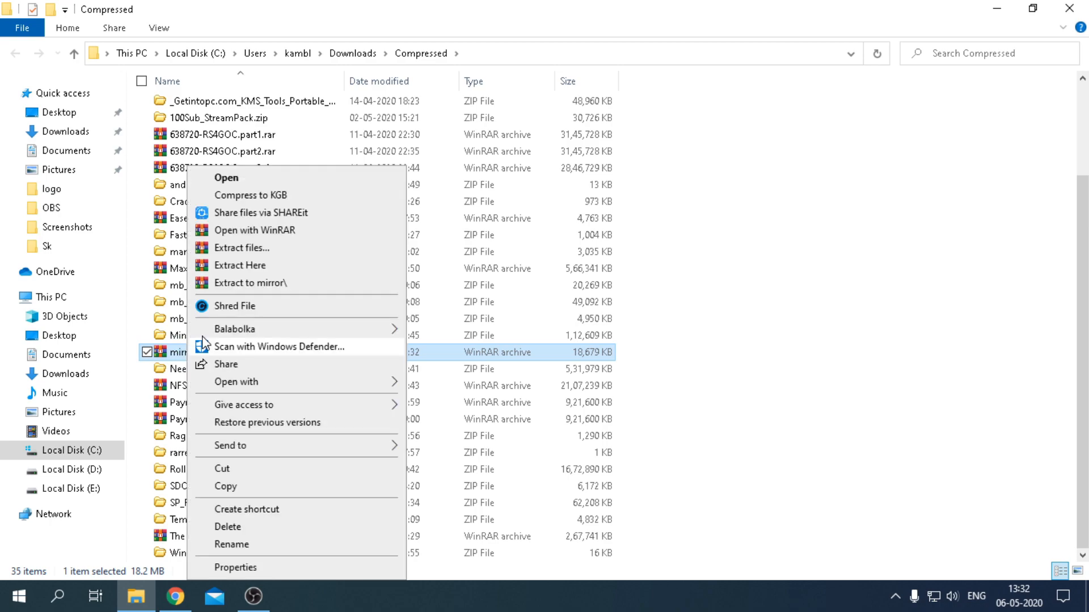
click(238, 265)
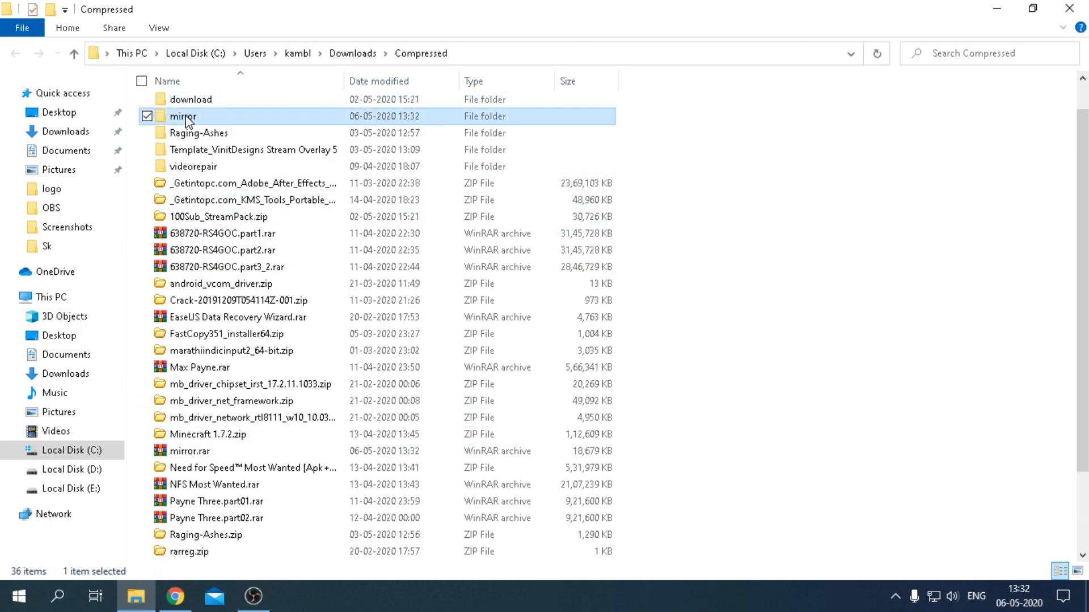
double_click(182, 116)
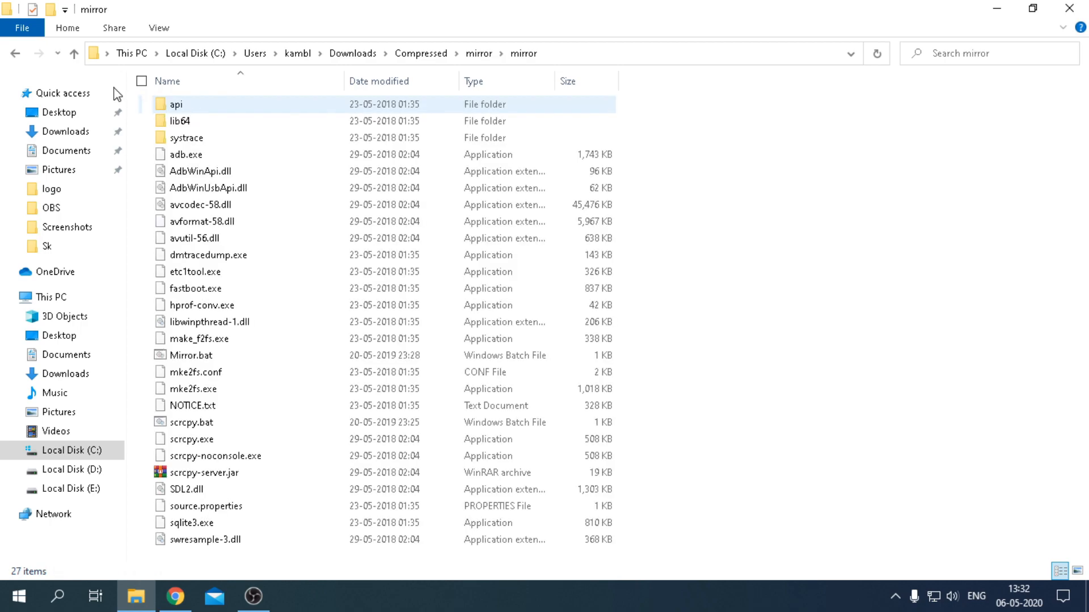
right_click(183, 105)
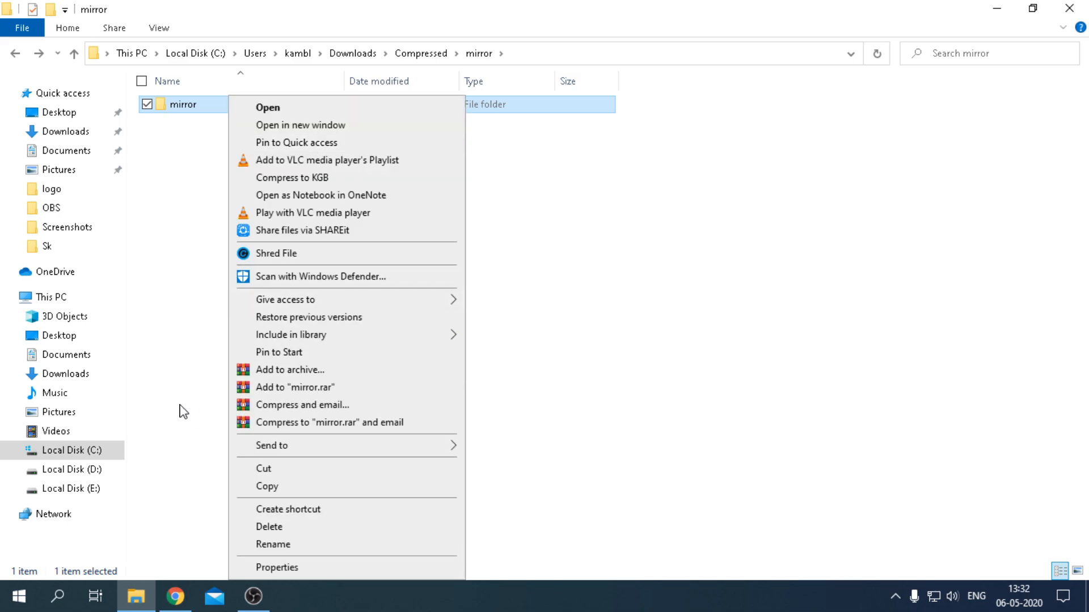
mouse_move(265, 472)
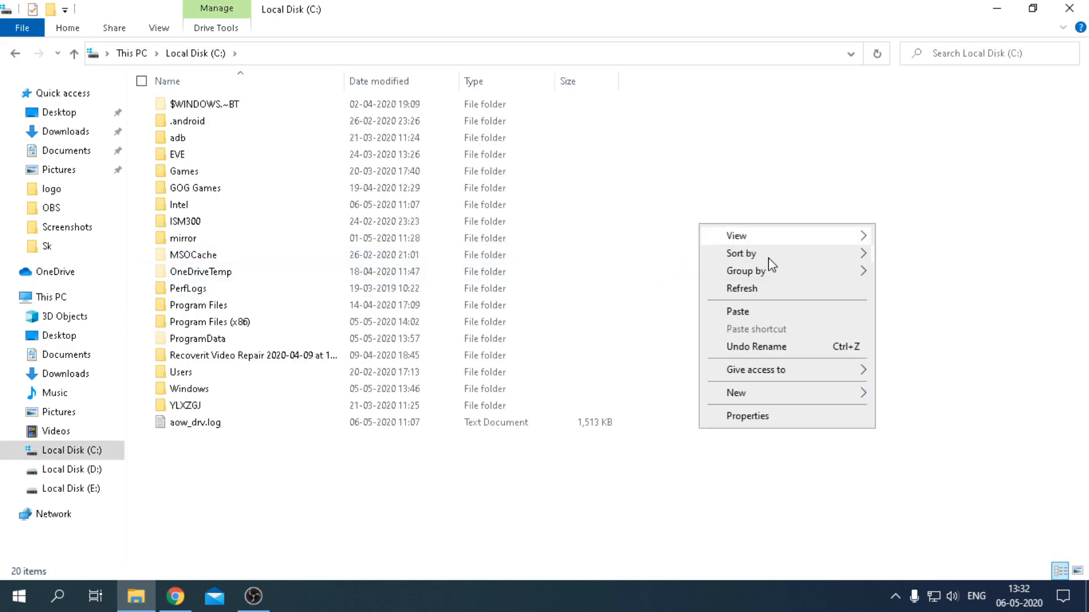
Step: Paste the mirror folder into Local Disk (C:), replacing existing files, and verify it
click(747, 299)
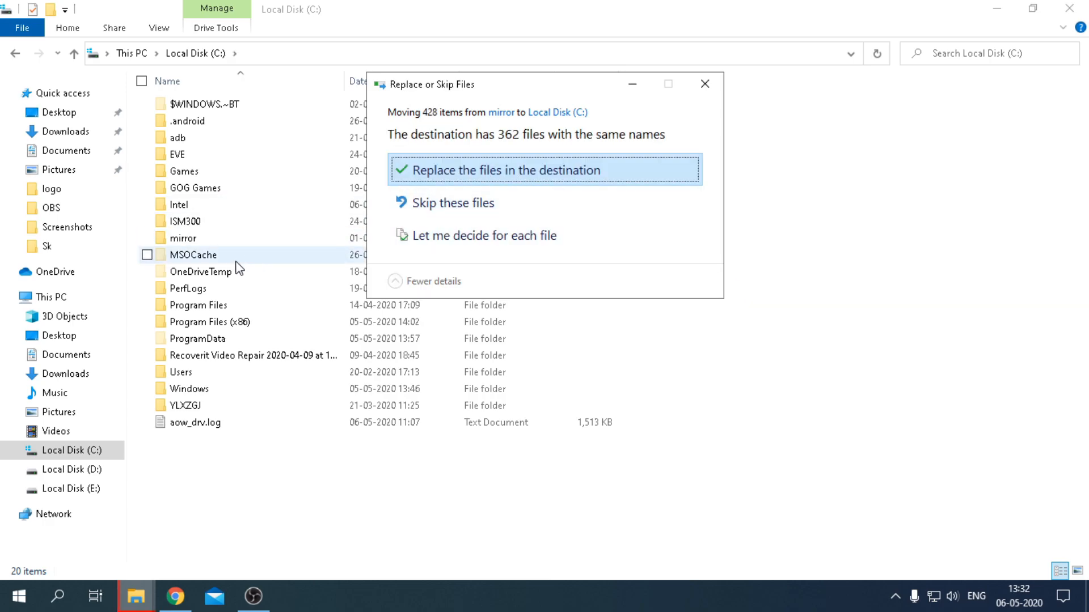
mouse_move(475, 202)
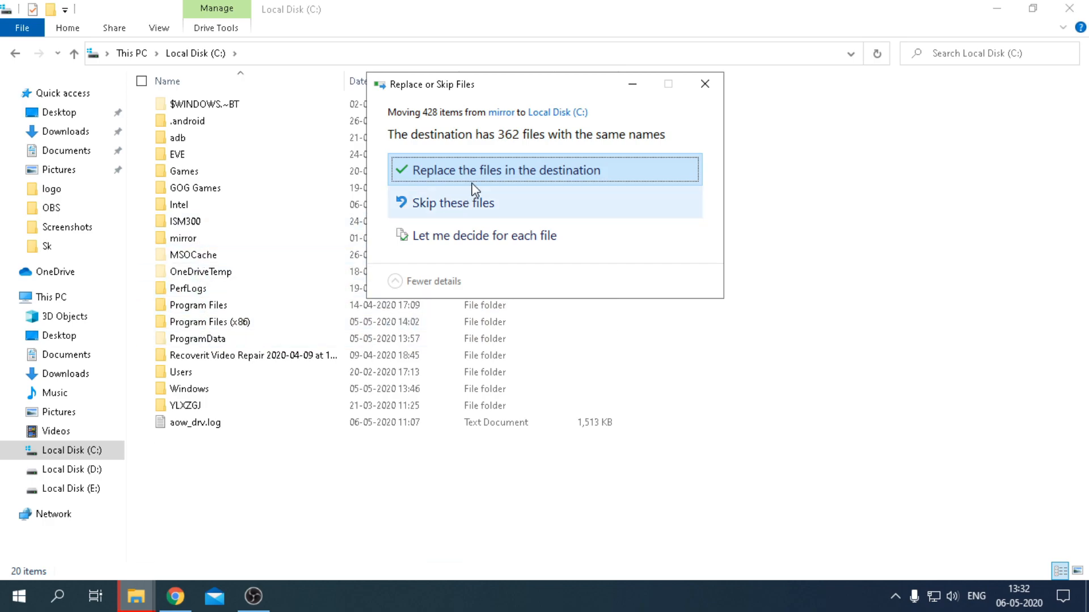
click(488, 170)
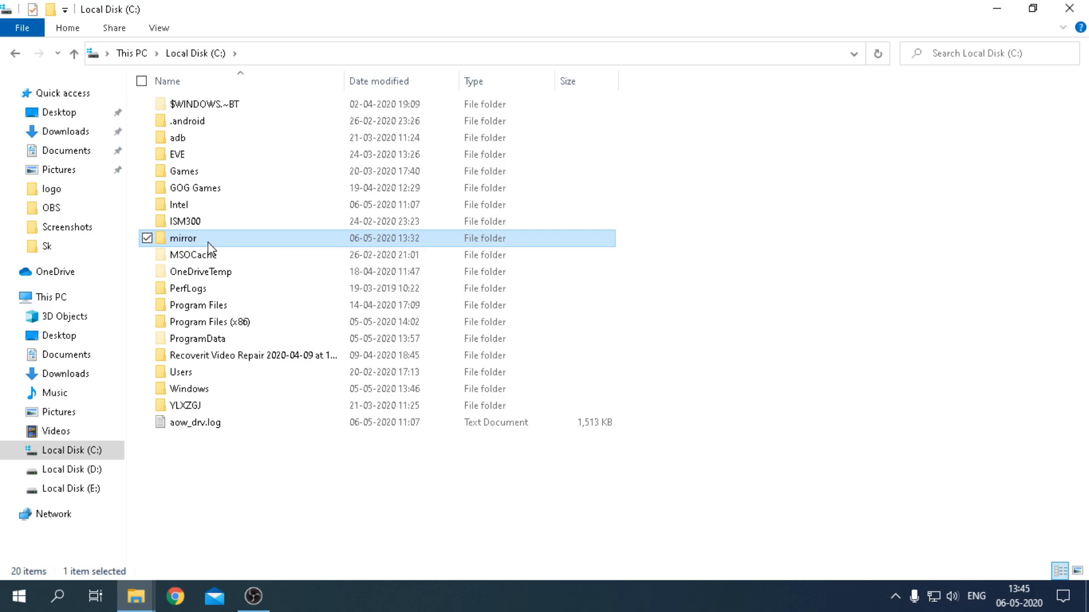
double_click(183, 238)
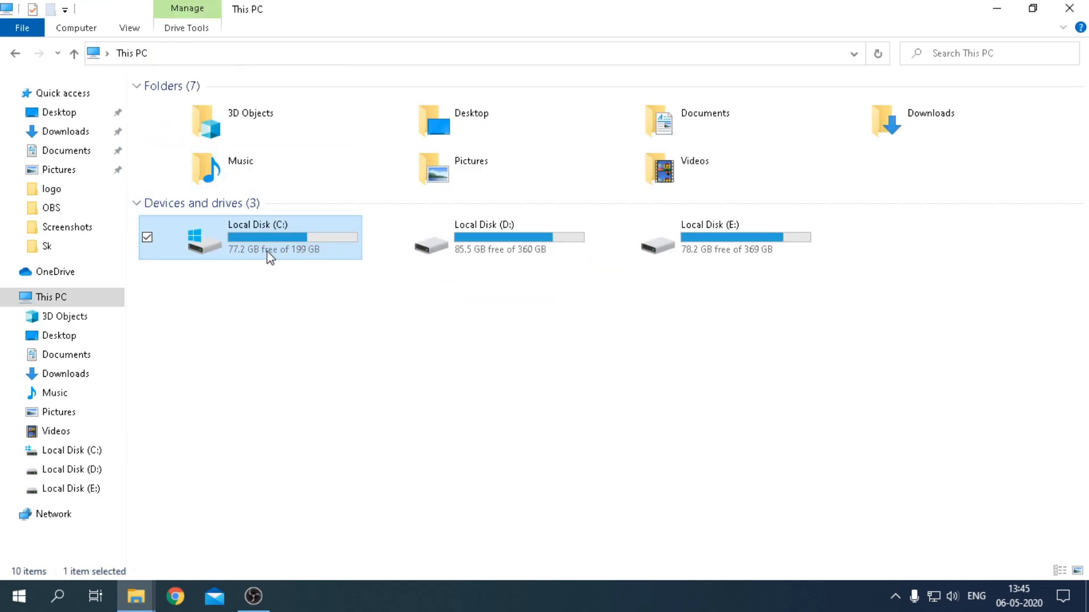
double_click(257, 236)
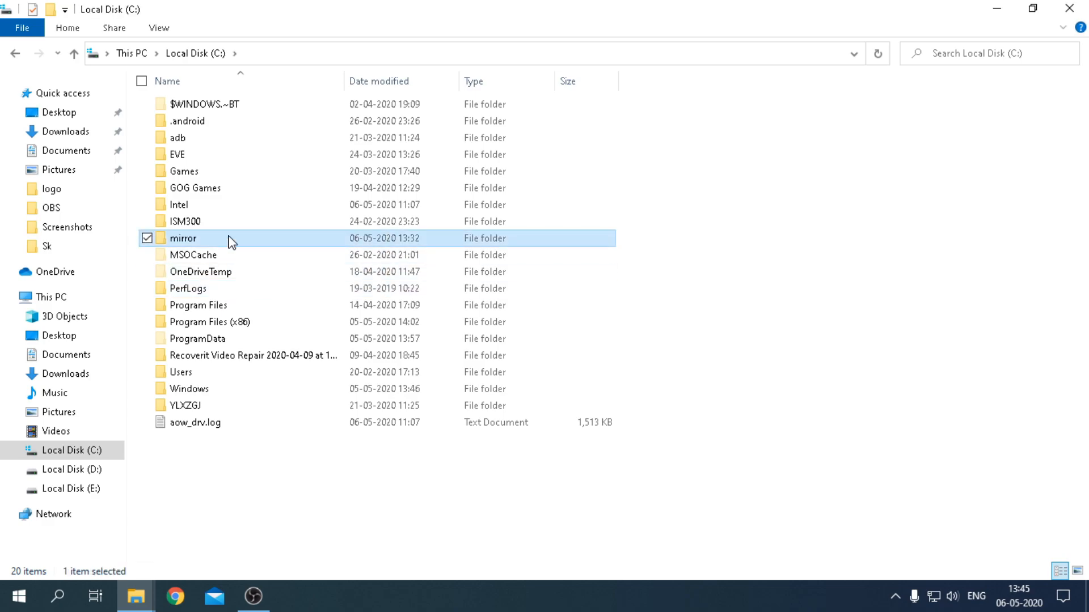
double_click(182, 238)
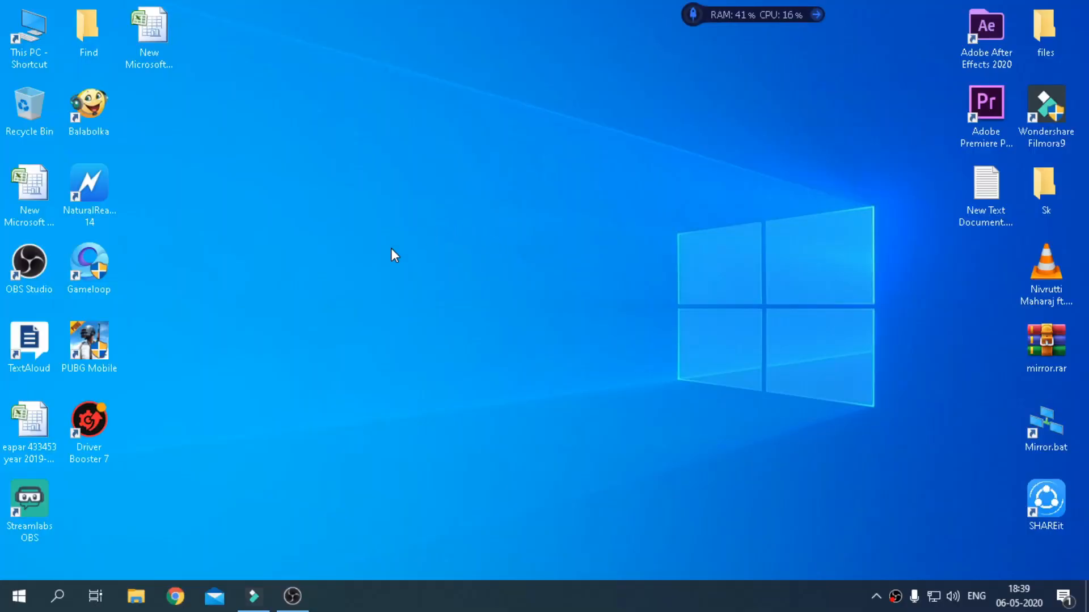
Step: Search the Start menu for 'sound settings' and open 'Change system sounds'
click(18, 596)
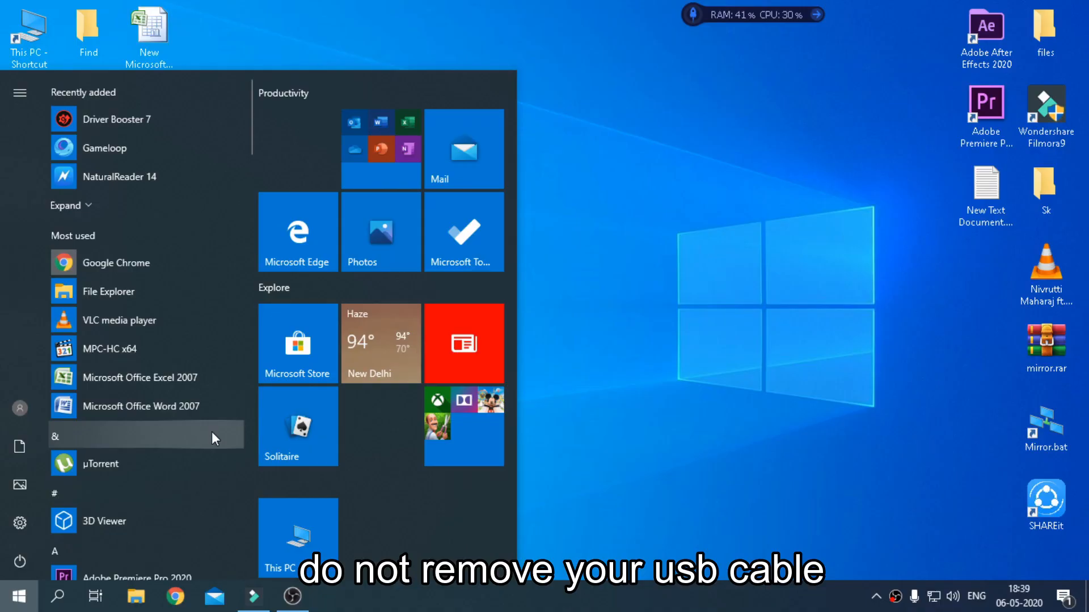
text(s)
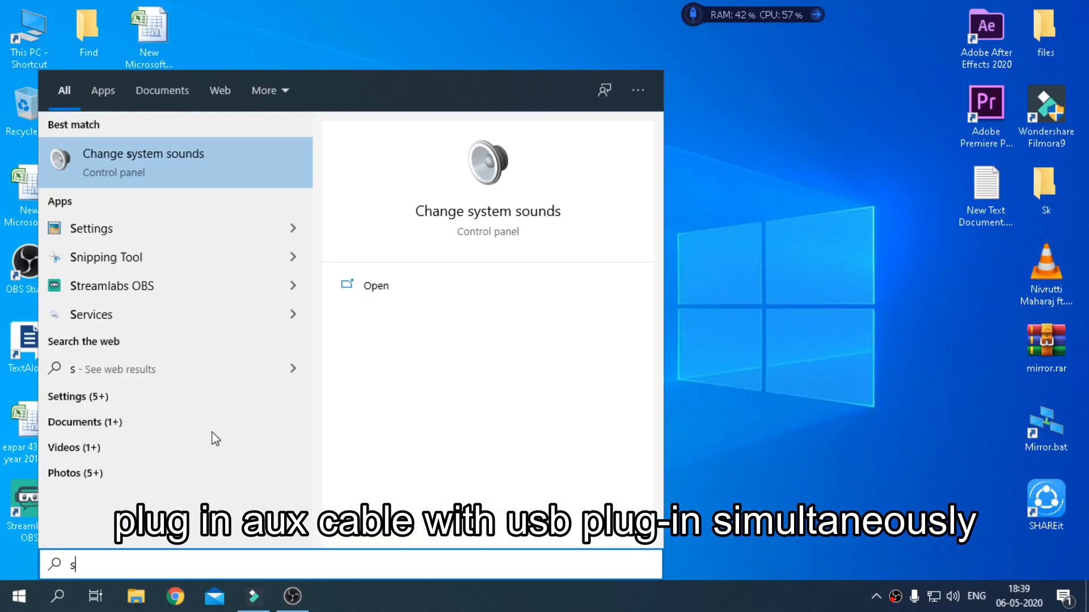
text(ound settings)
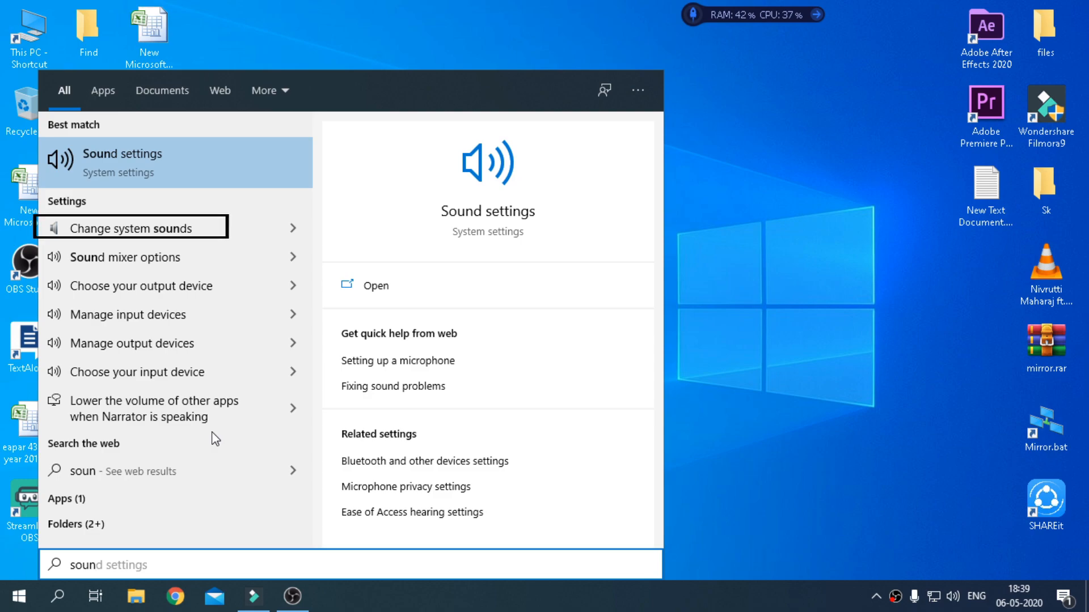
mouse_move(207, 372)
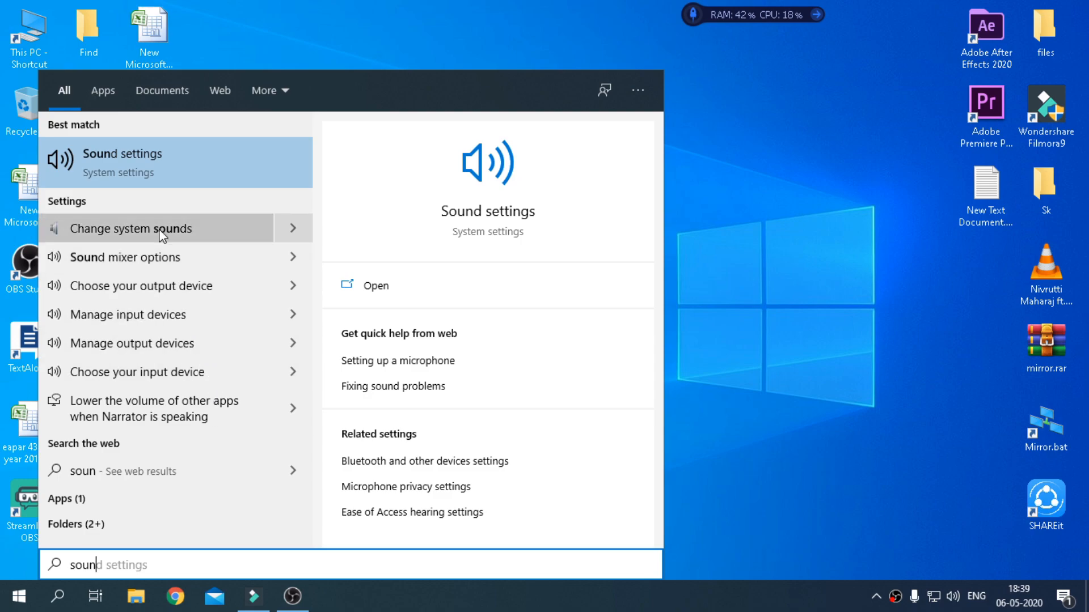
click(130, 229)
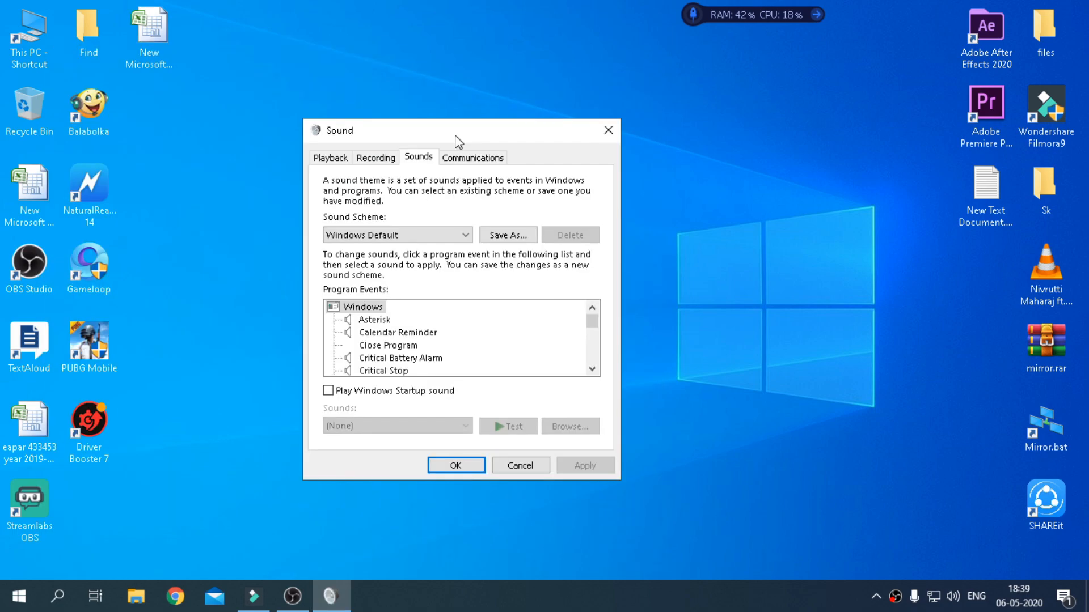
Step: Enable 'Listen to this device' in Line In recording properties, then close both Sound dialogs
click(375, 157)
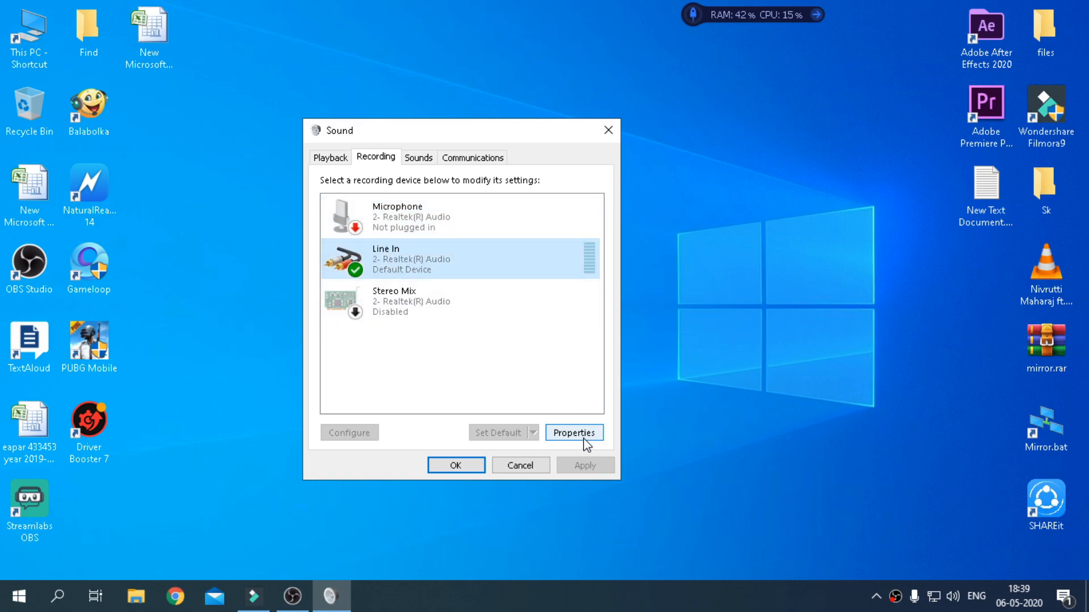
click(573, 433)
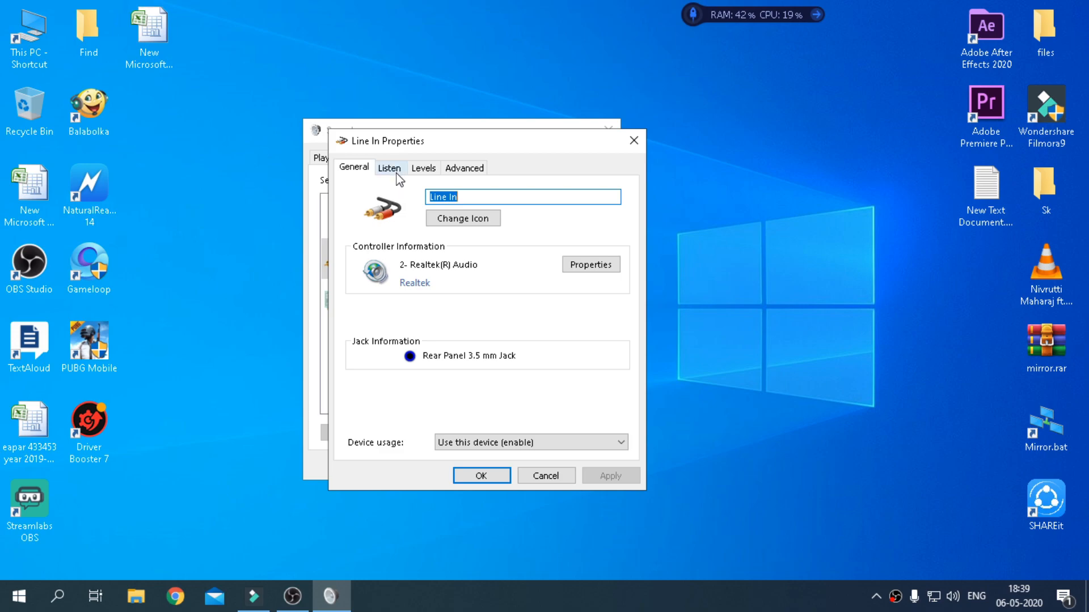
click(389, 167)
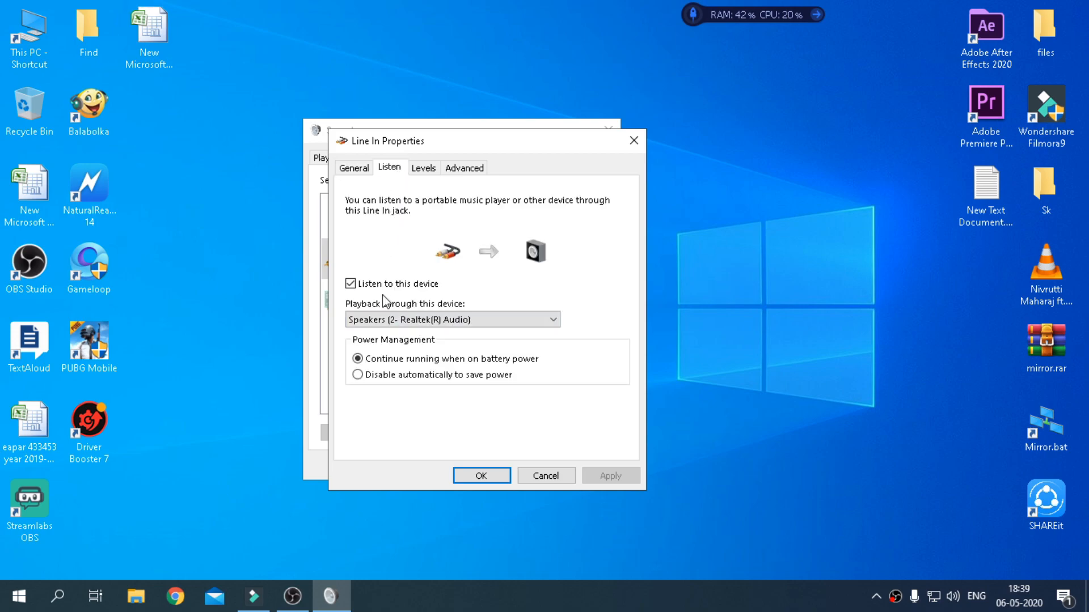
click(350, 283)
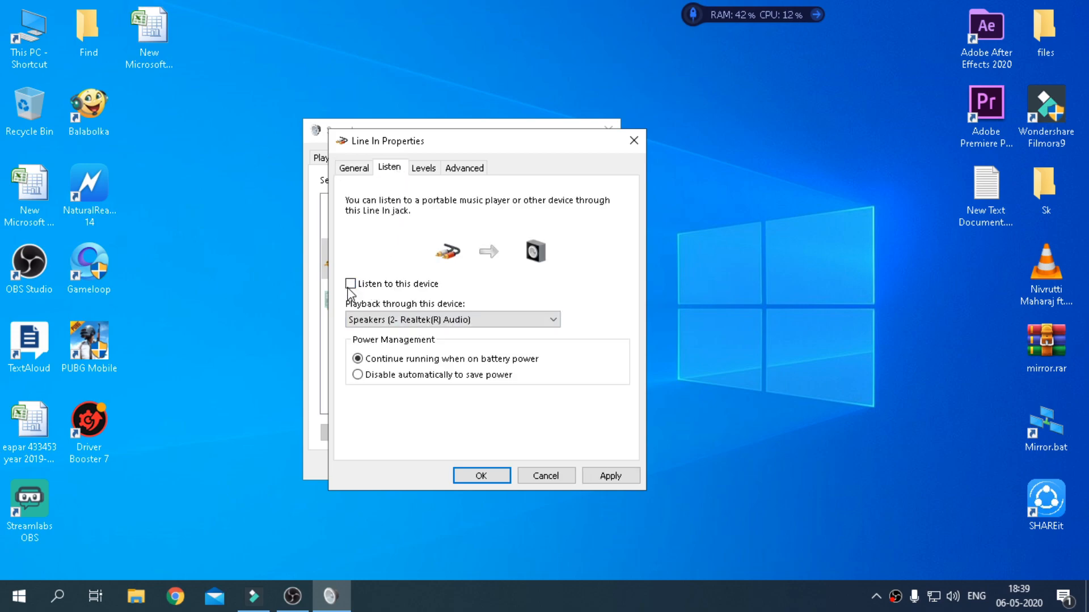
click(351, 283)
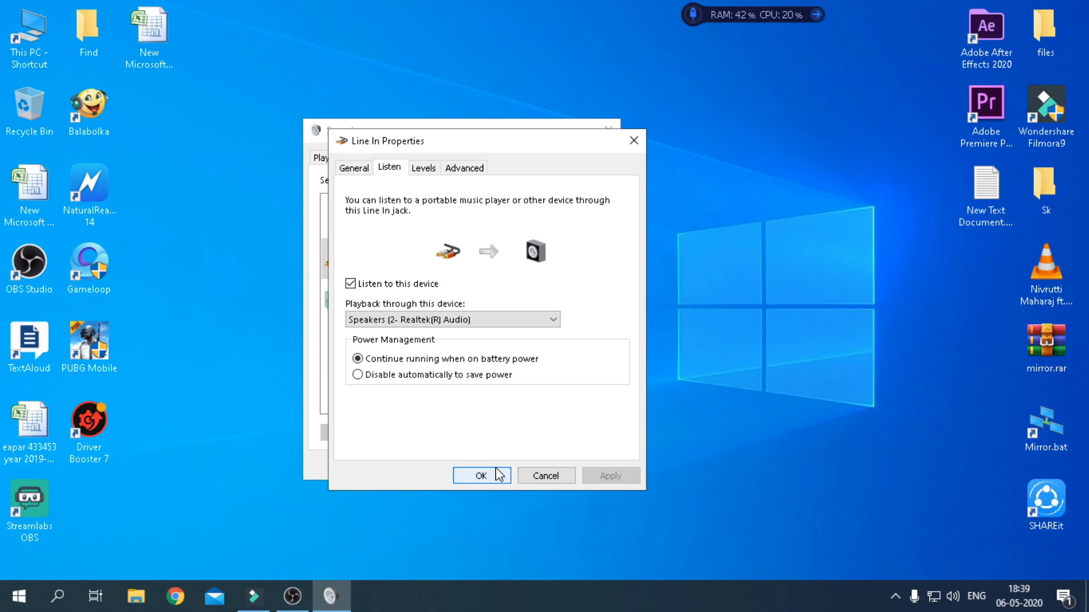
click(480, 476)
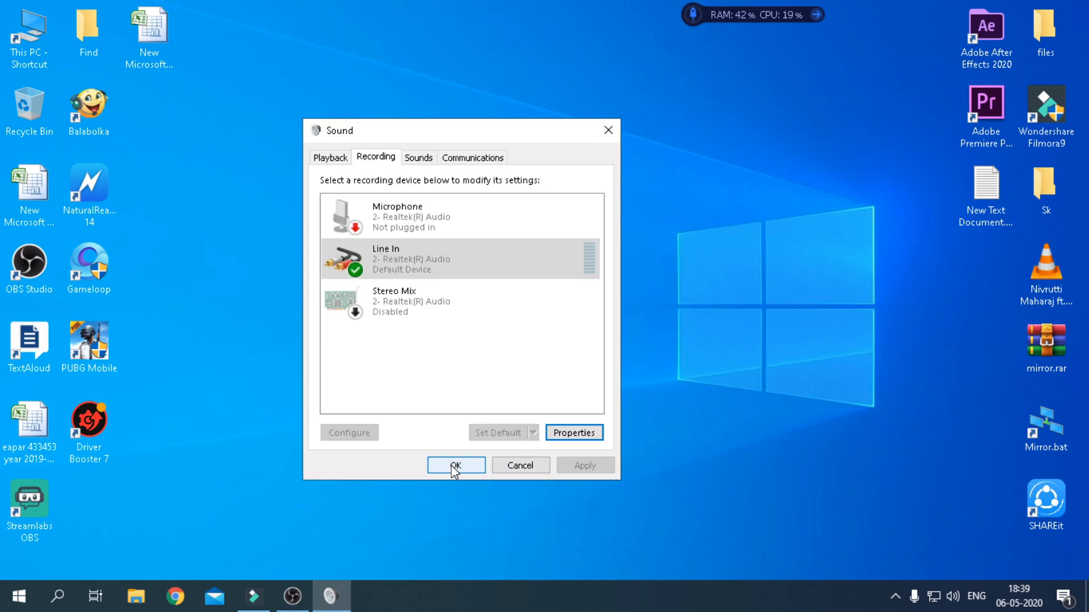
click(455, 465)
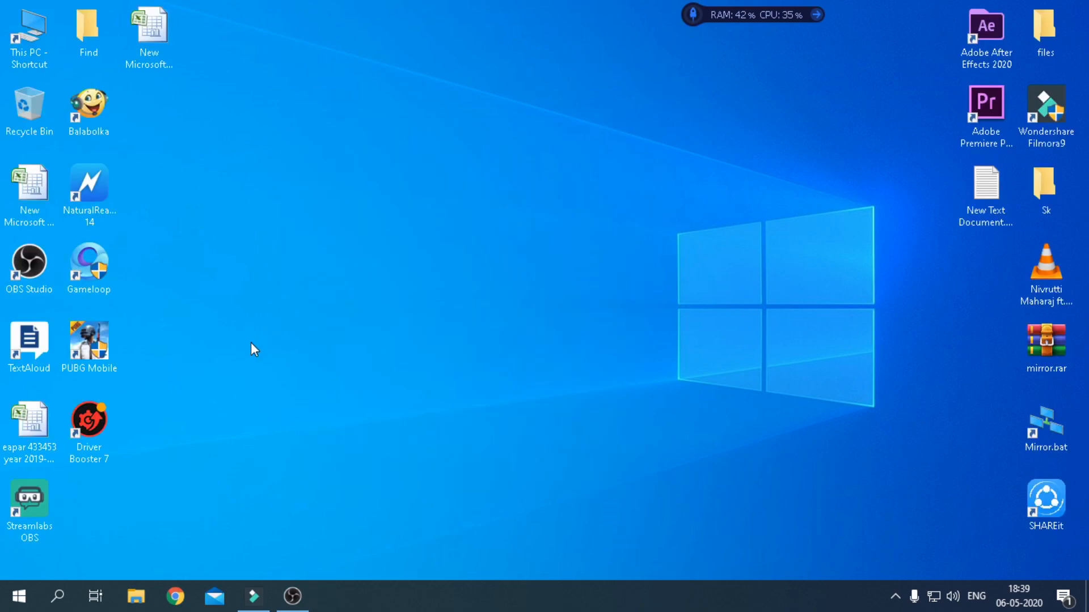
mouse_move(361, 508)
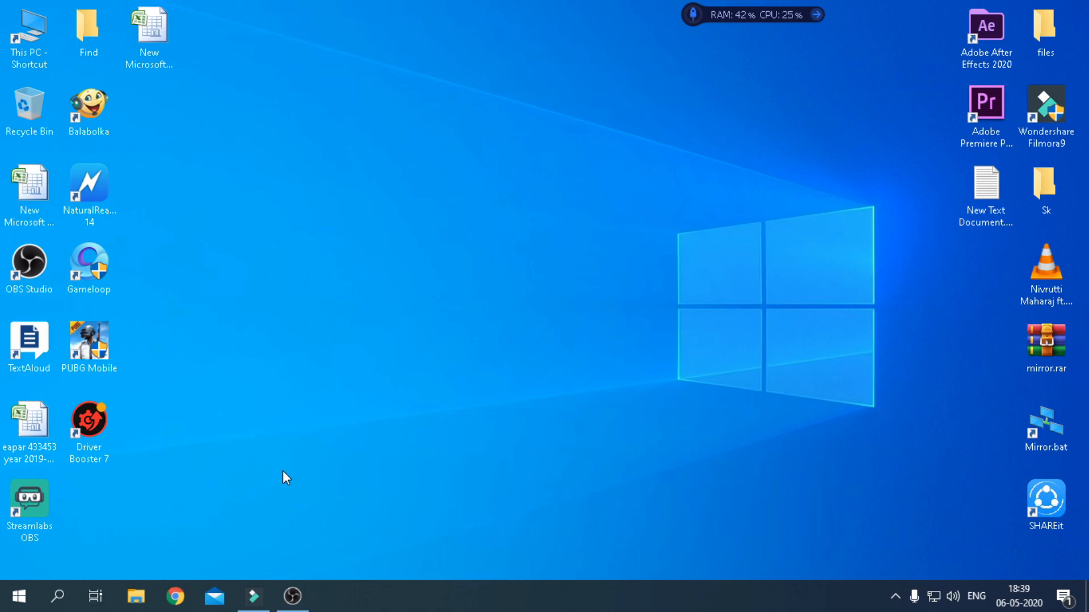
mouse_move(252, 596)
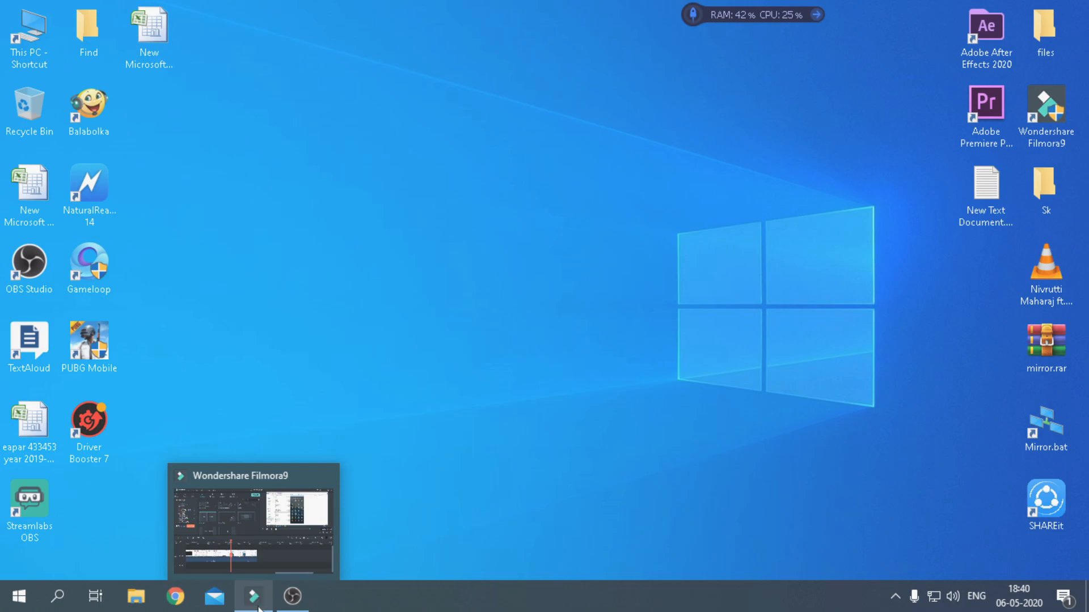